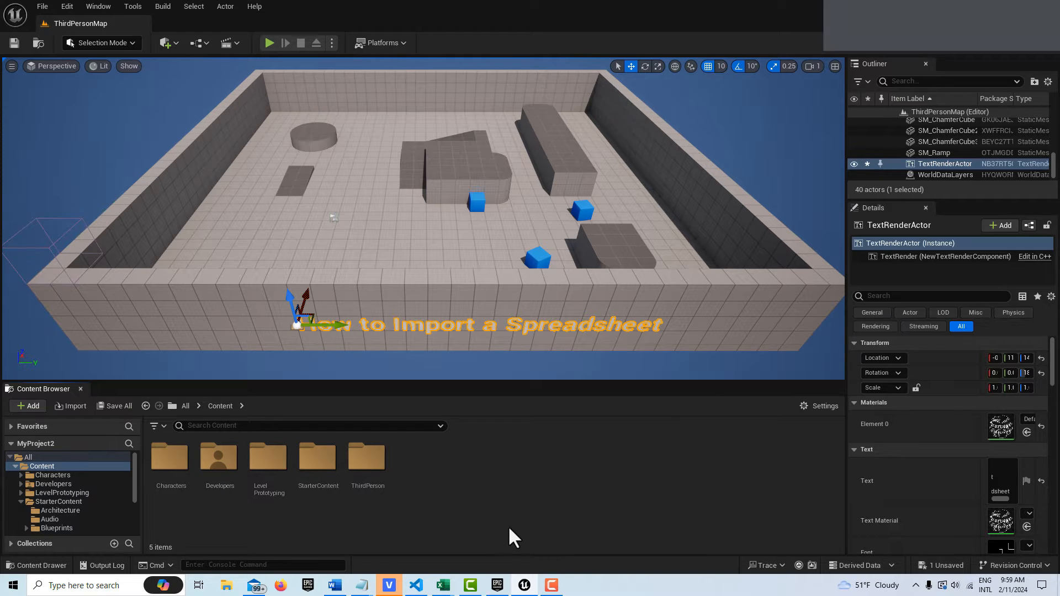
mouse_move(443, 585)
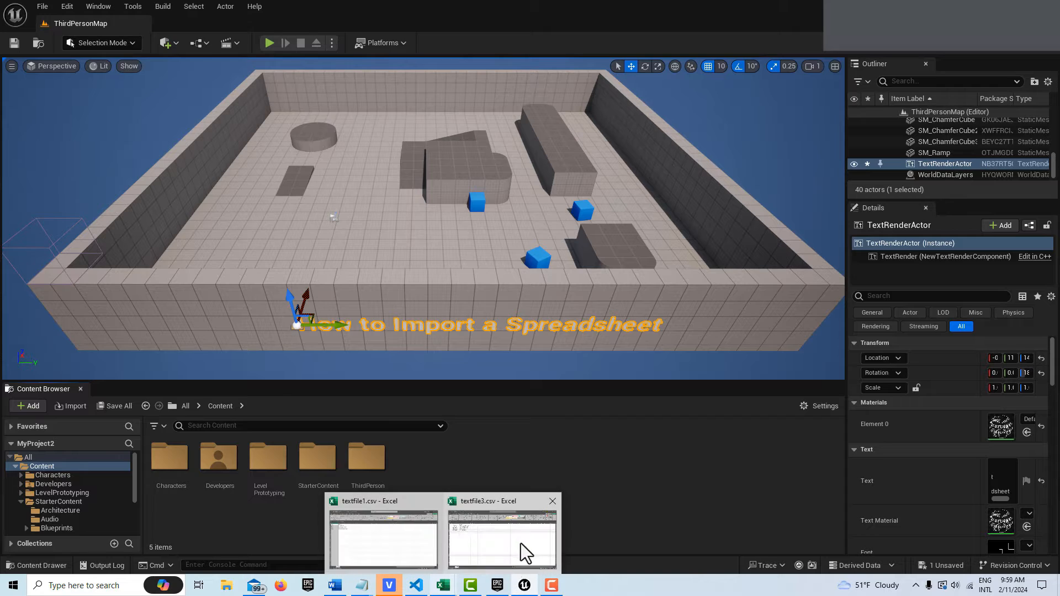
Step: Bring the textfile3.csv Excel window forward from the taskbar preview
click(501, 537)
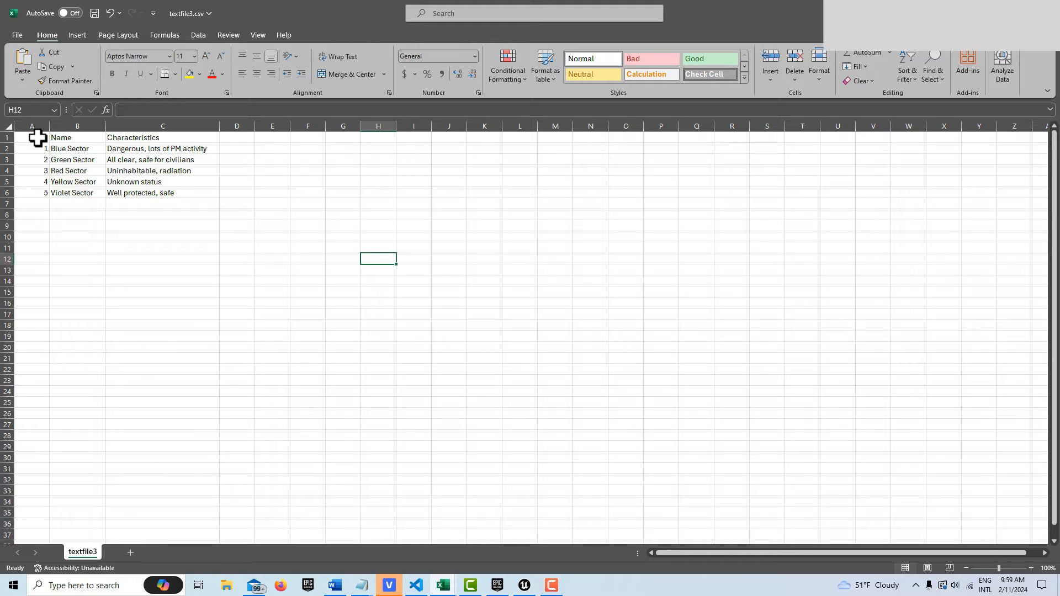
click(31, 138)
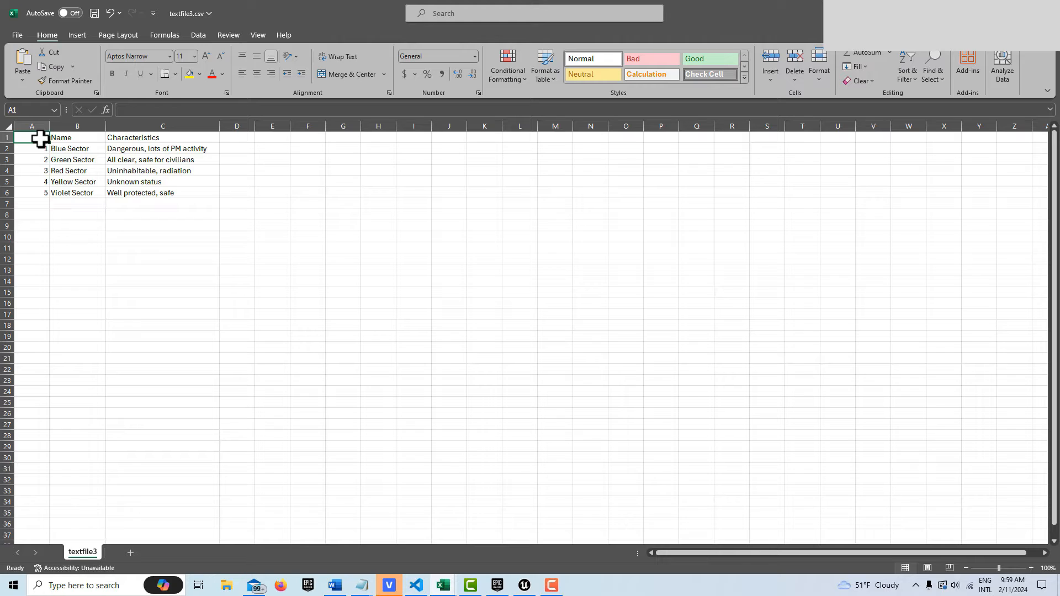
mouse_move(39, 148)
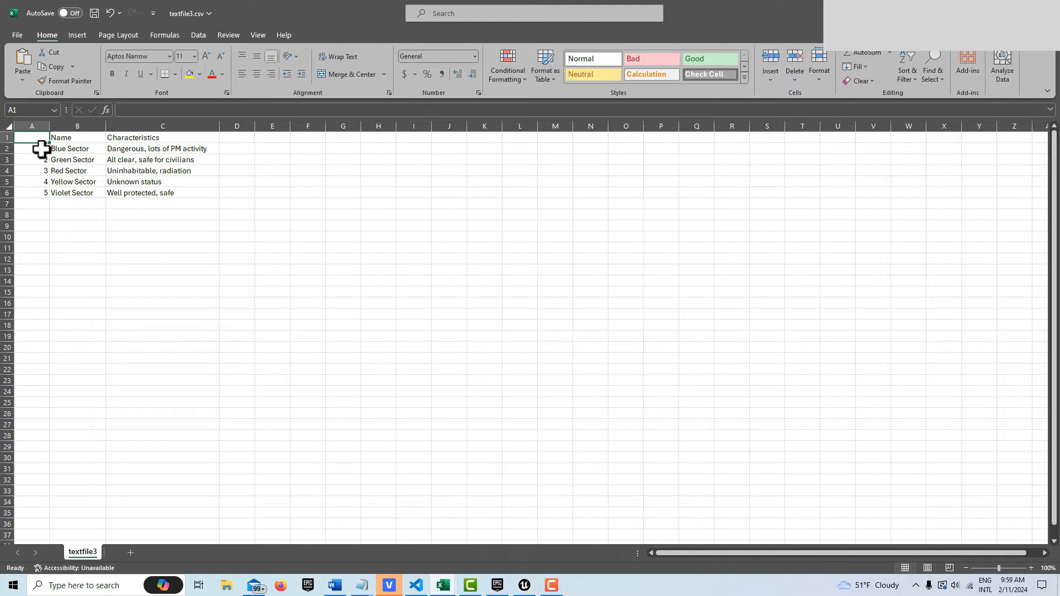
click(31, 148)
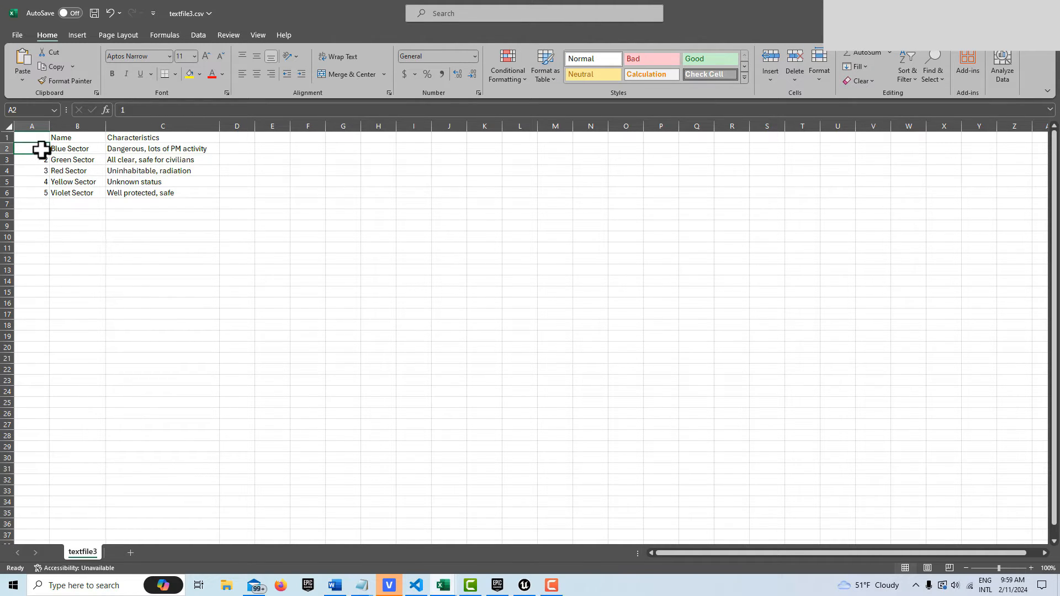
mouse_move(39, 228)
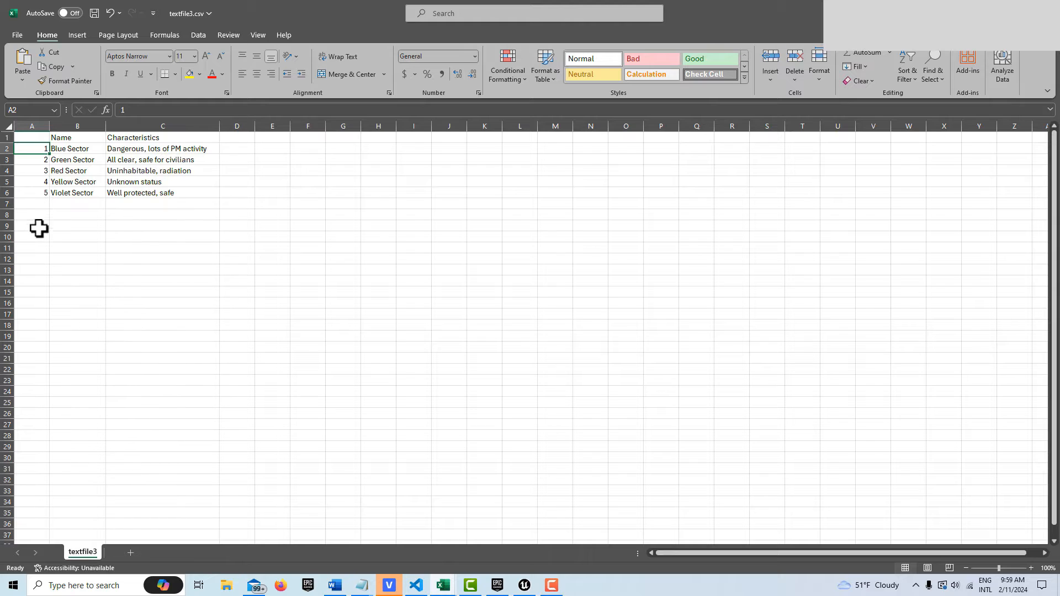
click(77, 138)
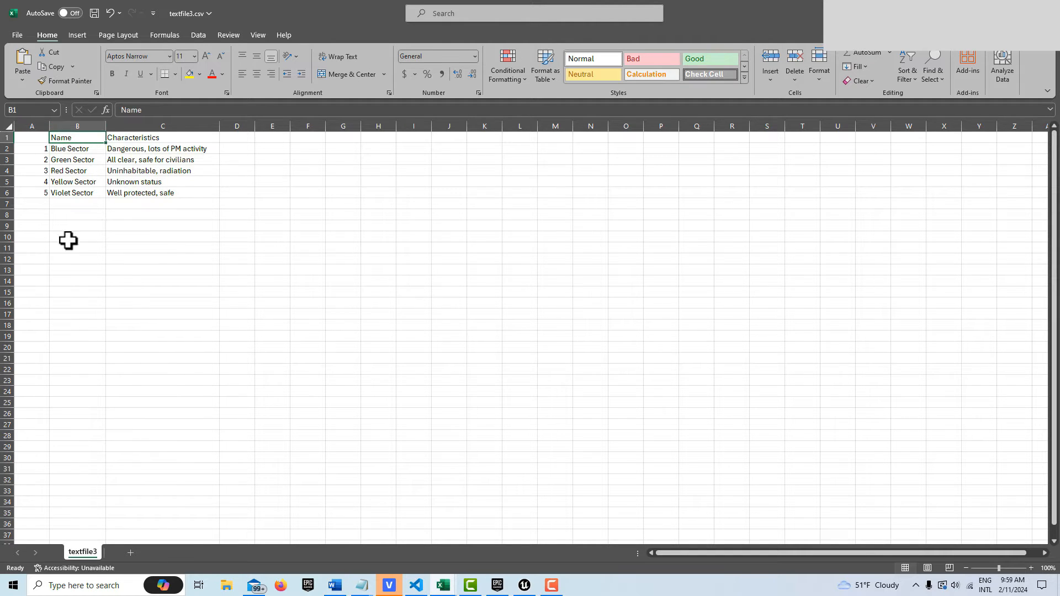
mouse_move(223, 137)
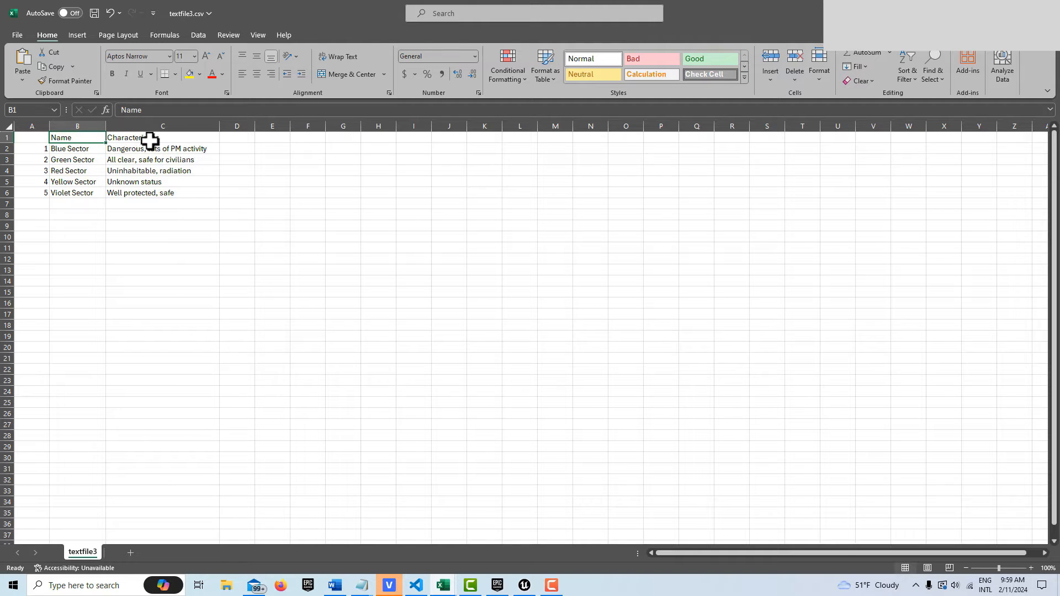
mouse_move(660, 138)
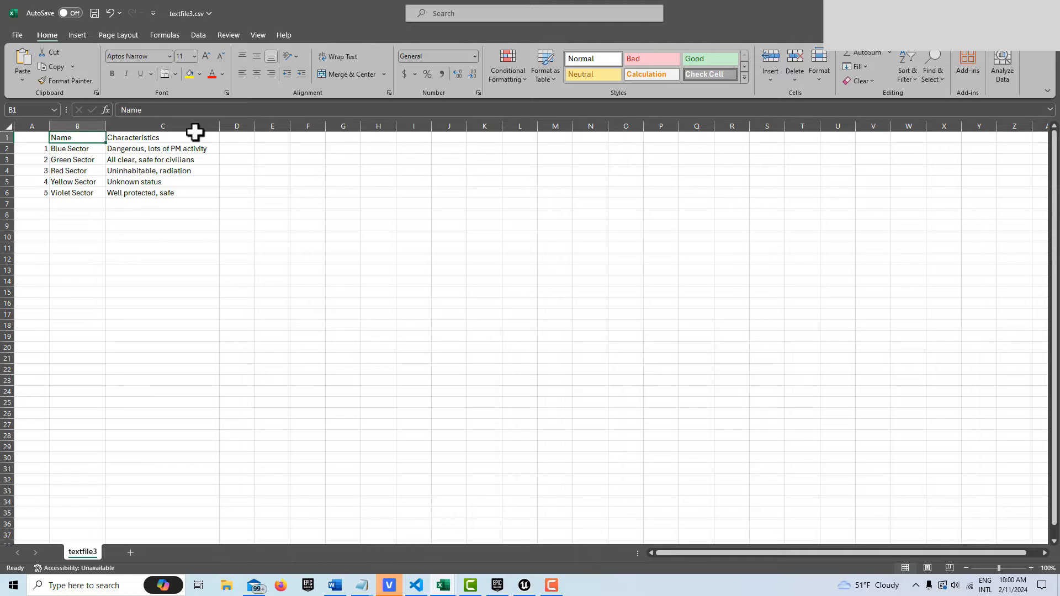
click(77, 148)
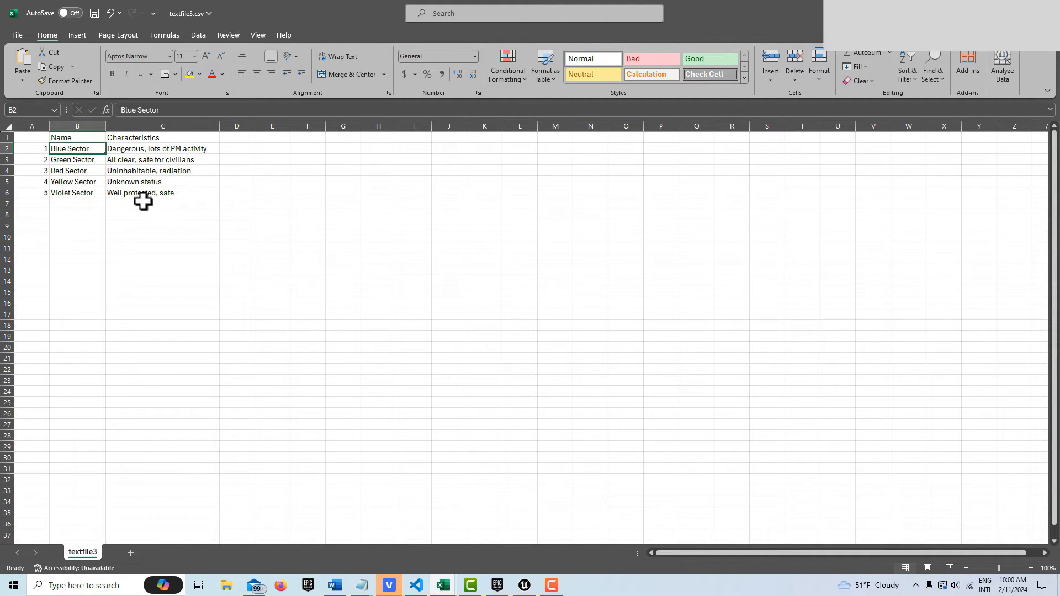
mouse_move(67, 138)
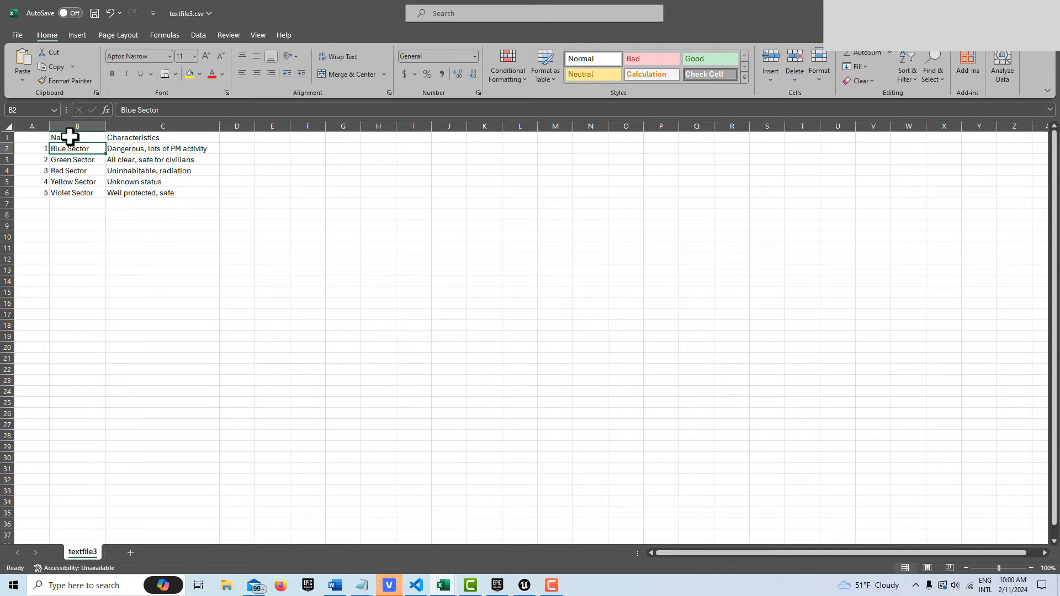
click(77, 138)
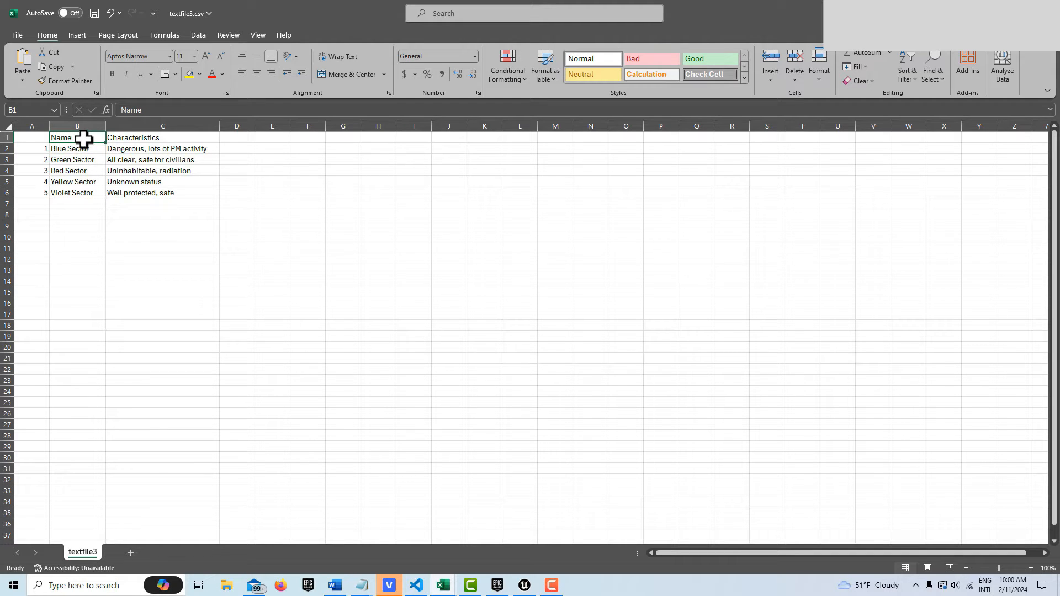
click(163, 137)
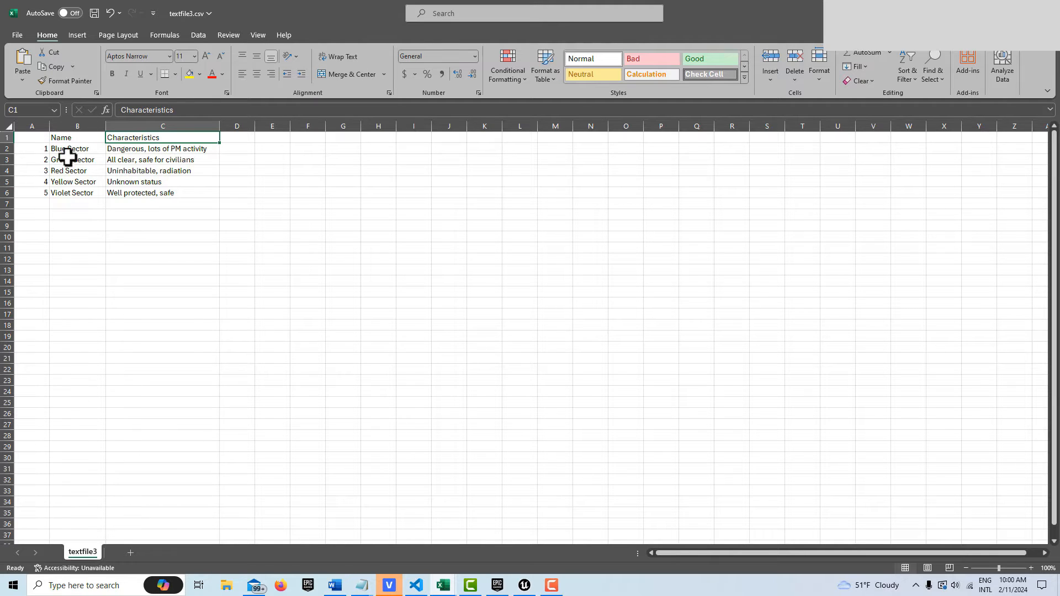
mouse_move(156, 183)
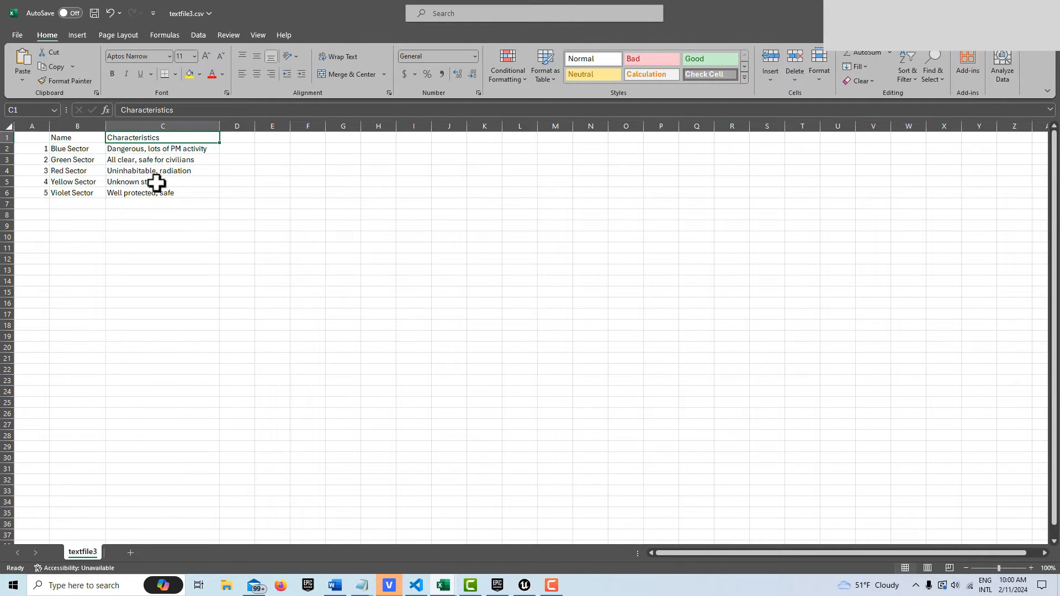
mouse_move(133, 182)
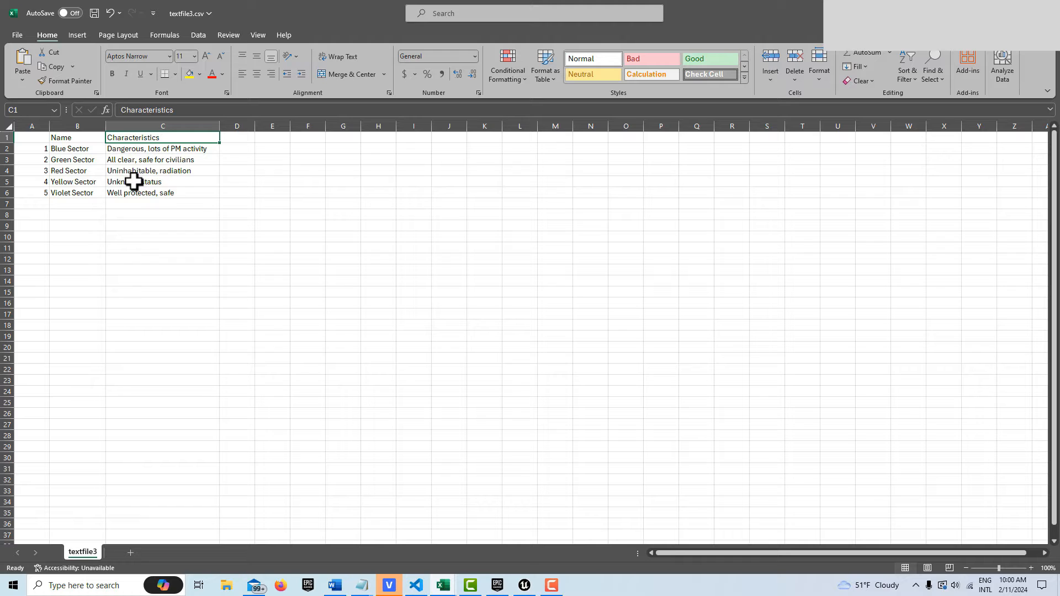
click(32, 138)
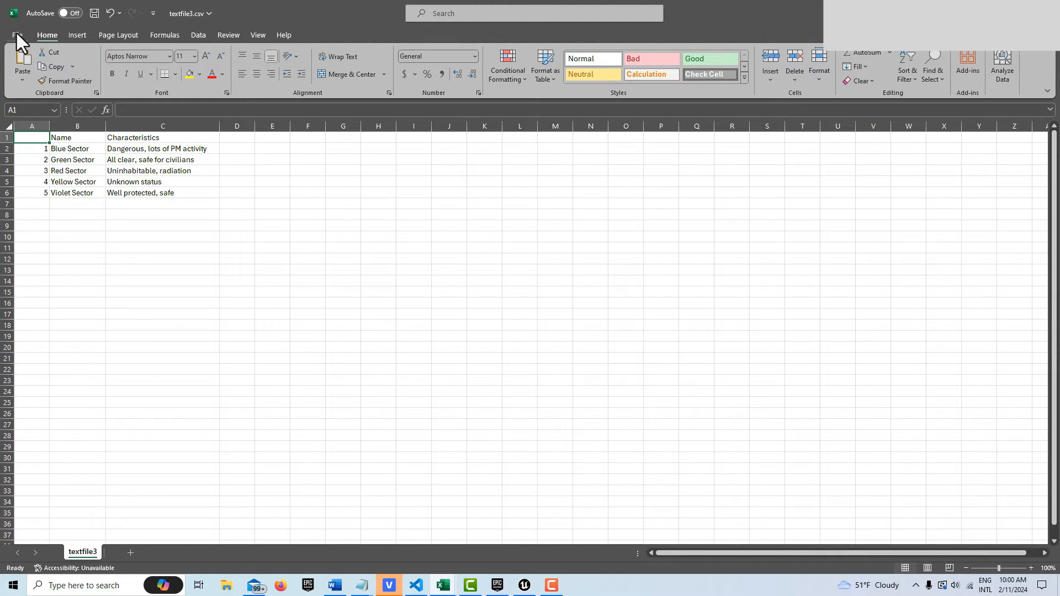
Step: Save As CSV UTF-8 (Comma delimited), replacing the existing textfile3.csv
click(17, 34)
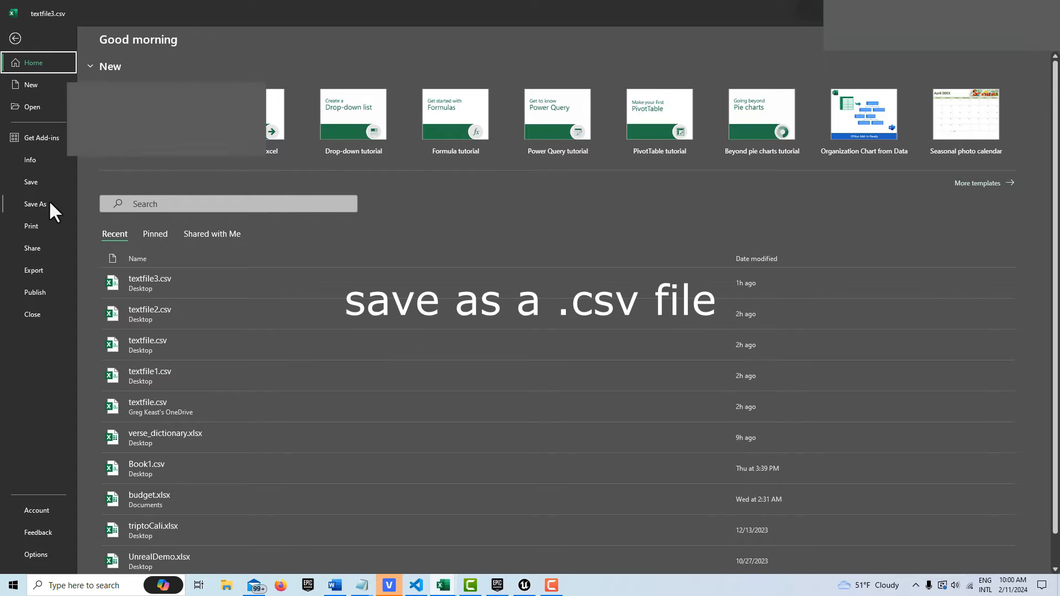
click(36, 204)
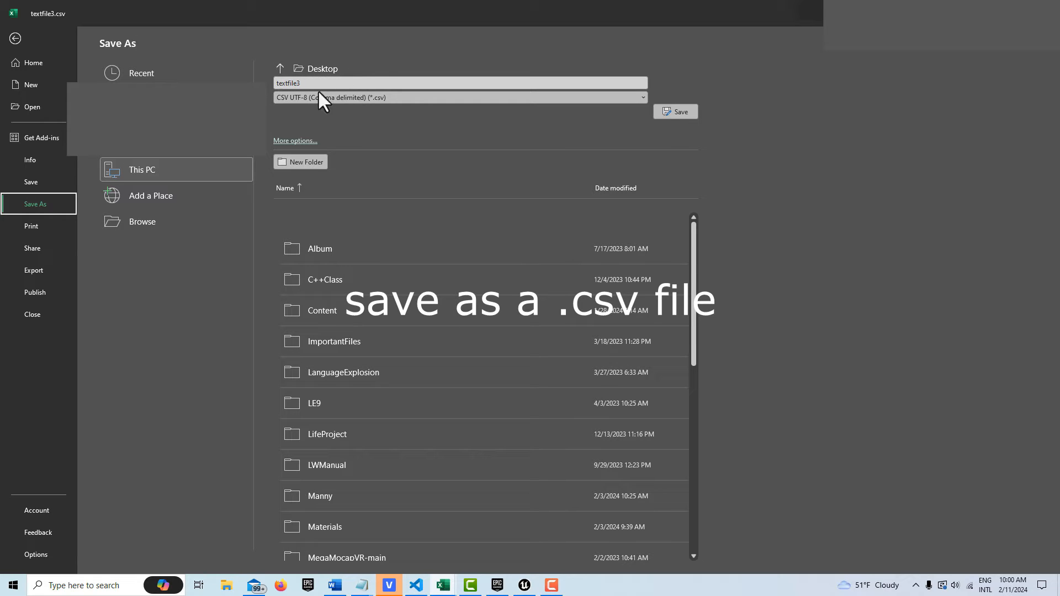
mouse_move(675, 112)
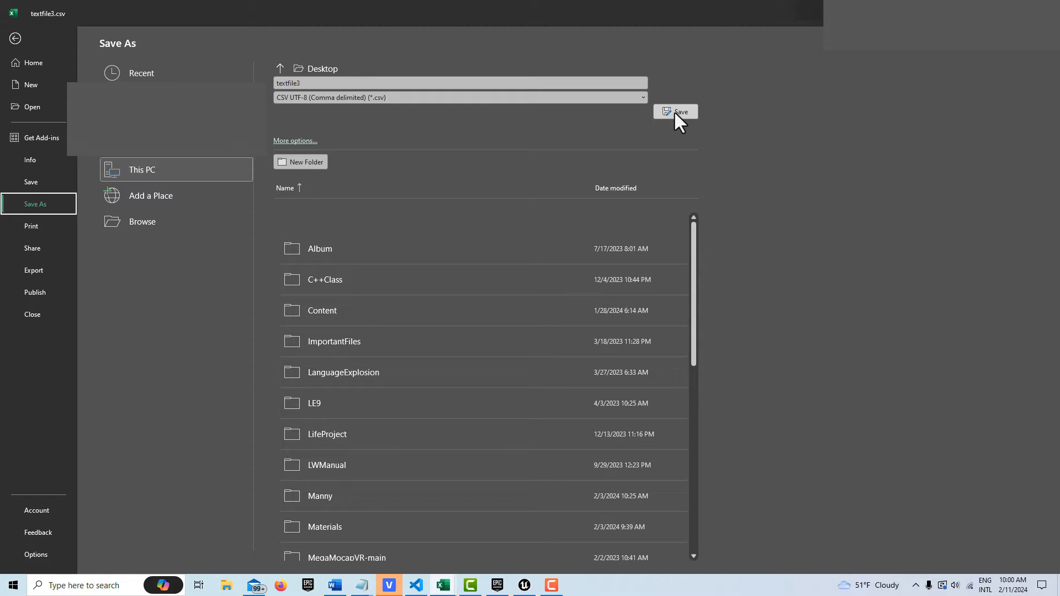
click(675, 112)
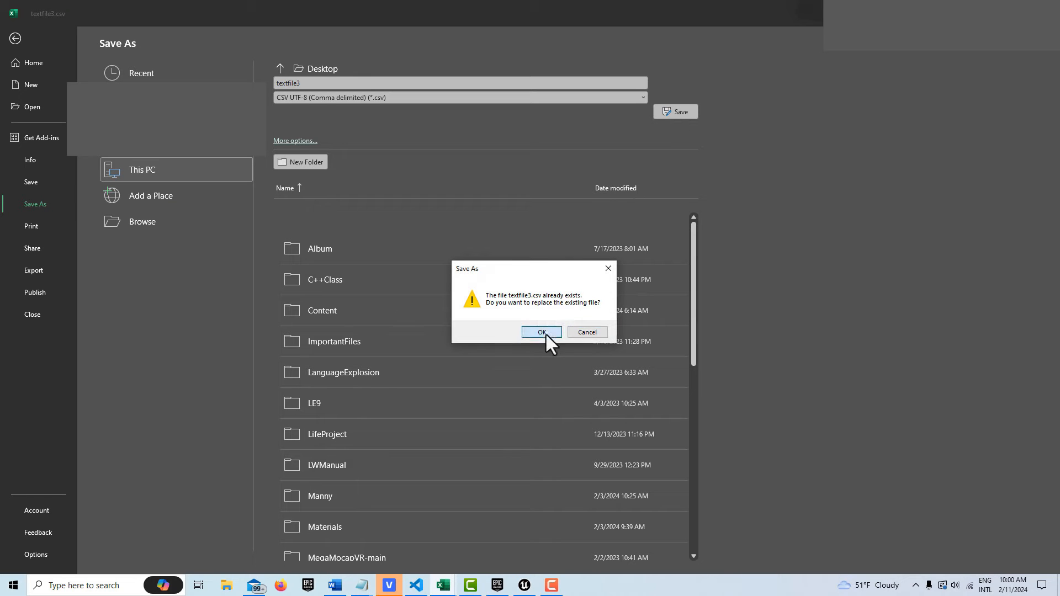
click(541, 332)
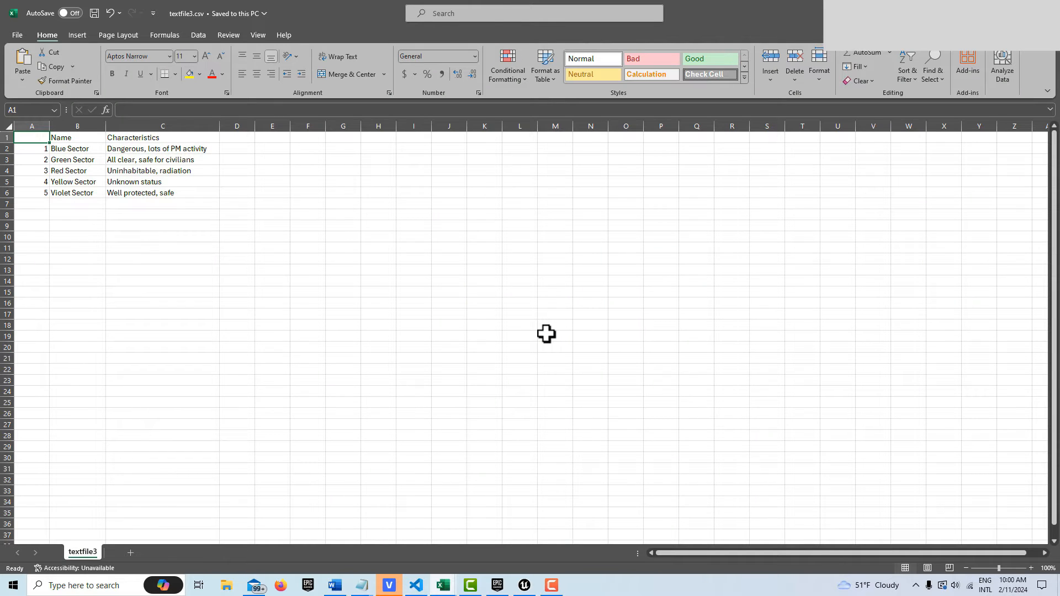
mouse_move(524, 585)
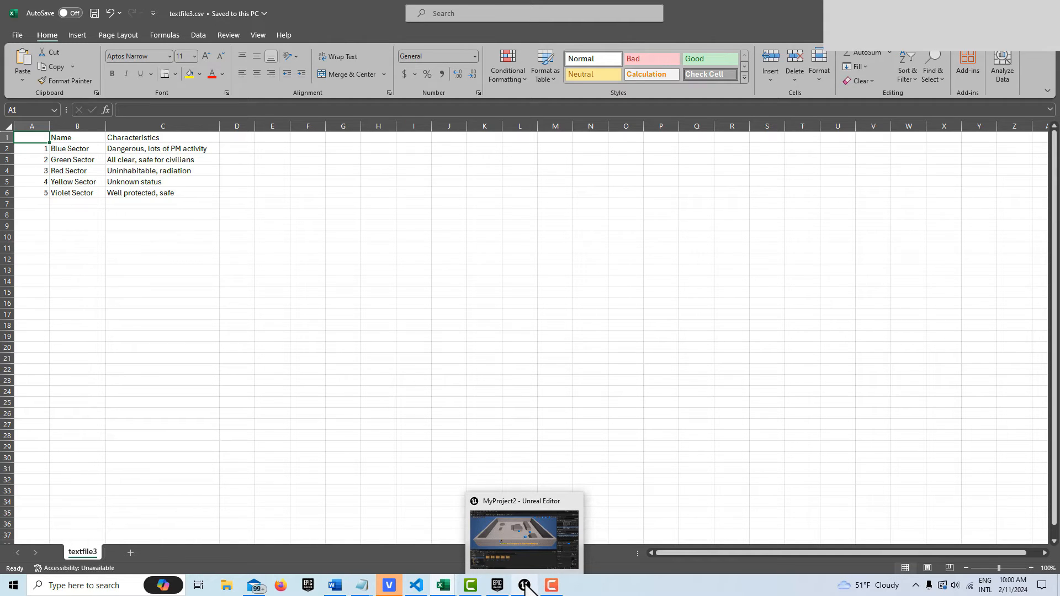
Step: Return to the MyProject2 editor and create a Blueprint Structure asset in Content
click(524, 537)
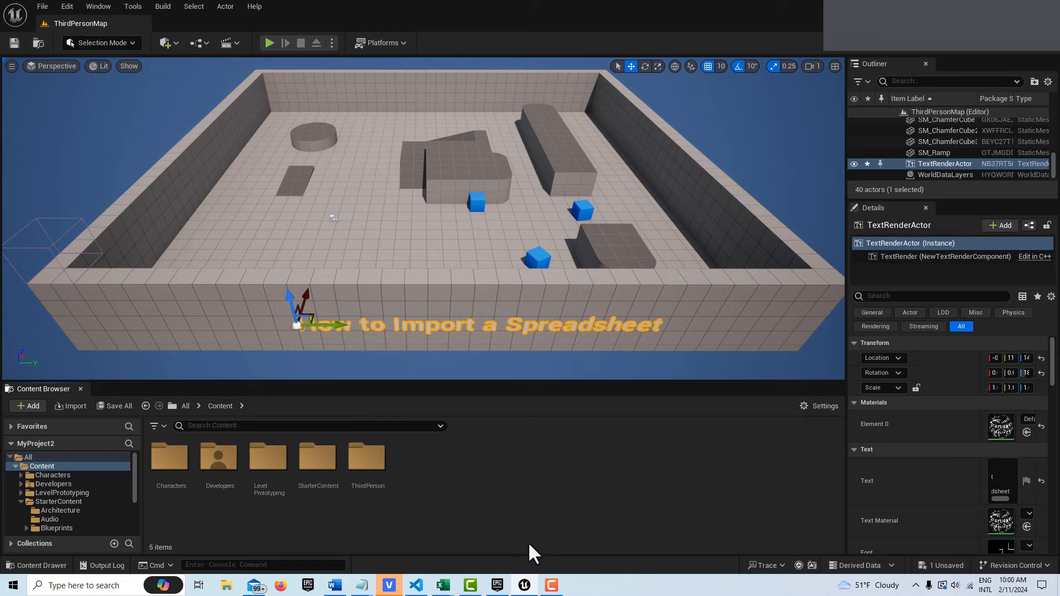
mouse_move(496, 470)
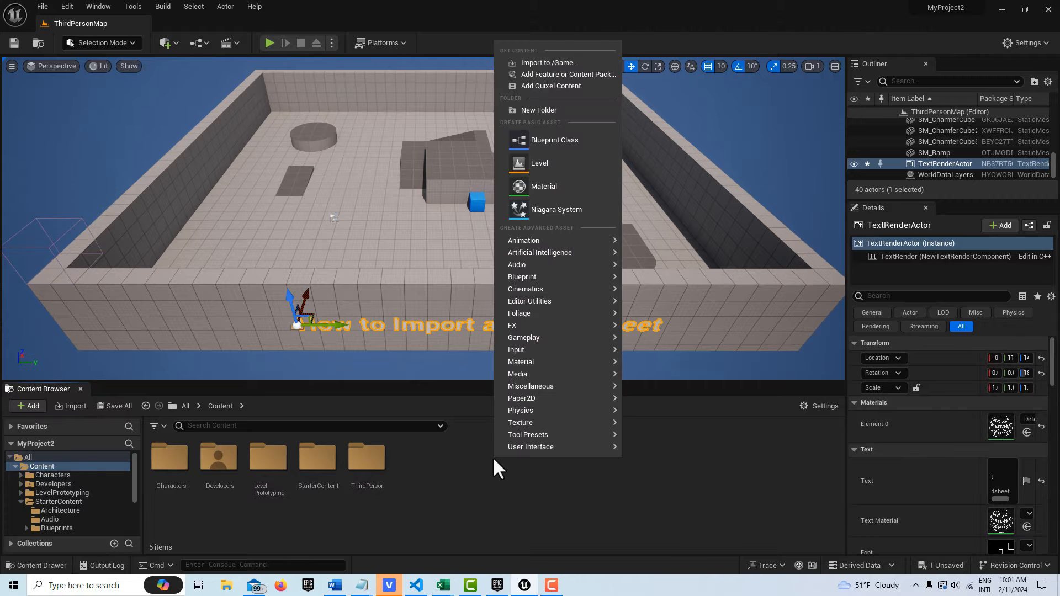
mouse_move(517, 265)
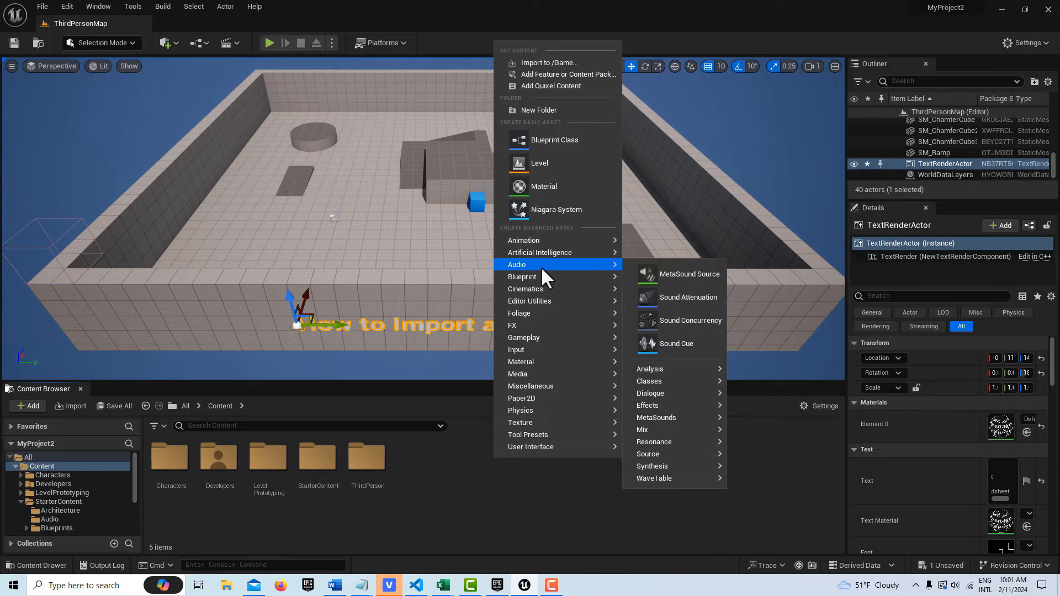
mouse_move(522, 276)
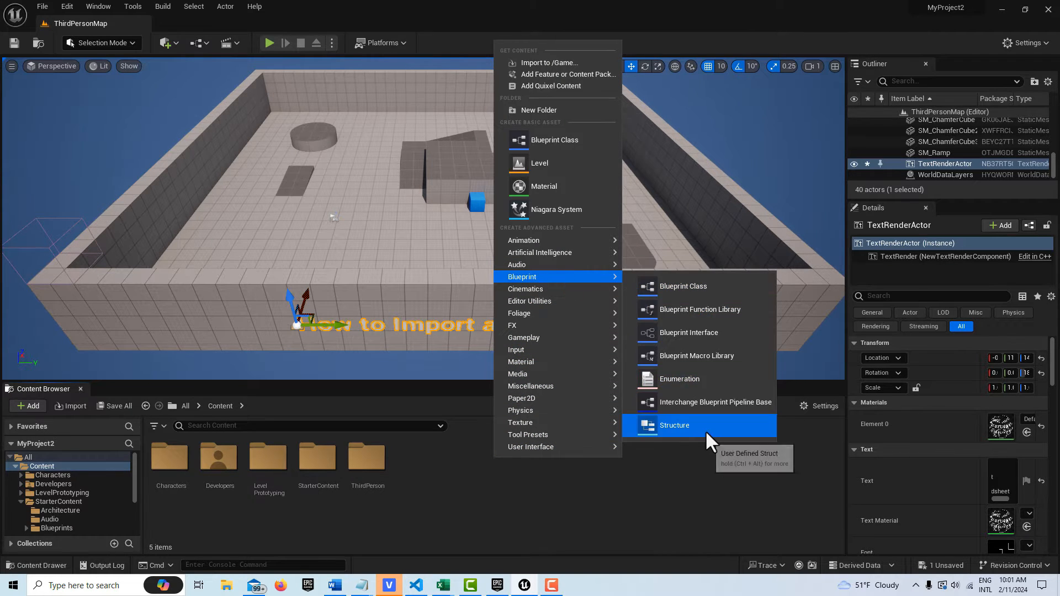
click(674, 425)
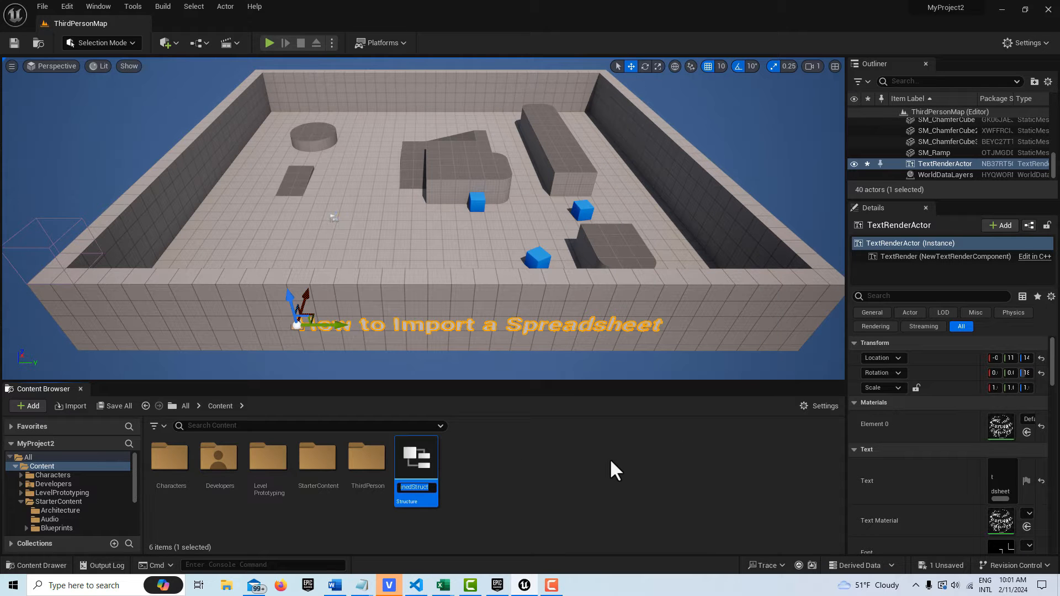
mouse_move(416, 460)
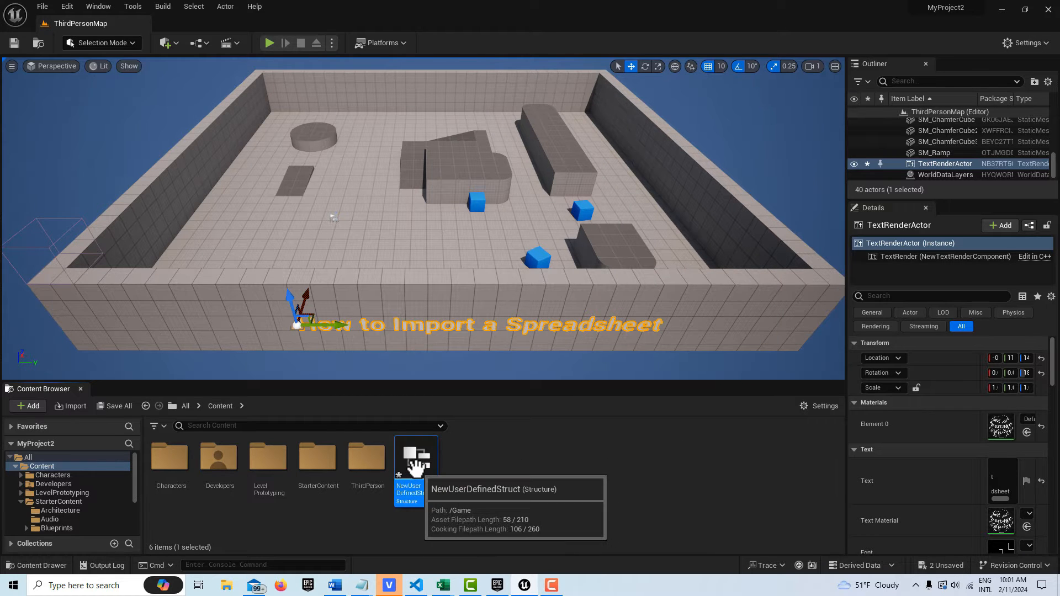
Step: Rename the first member to Name with type Text, and add a second member named Characteristics
double_click(415, 460)
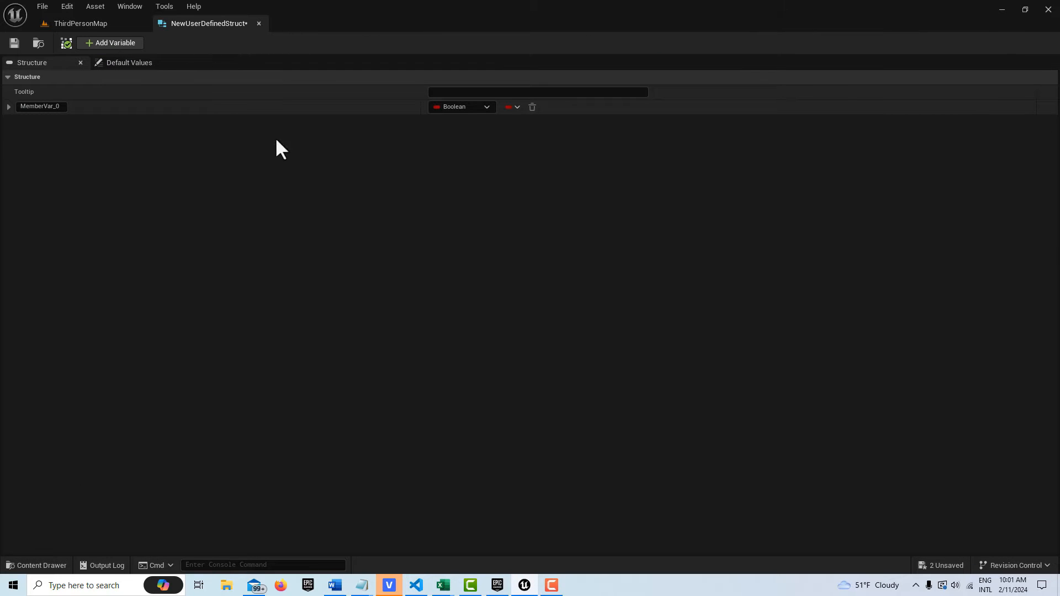
mouse_move(447, 173)
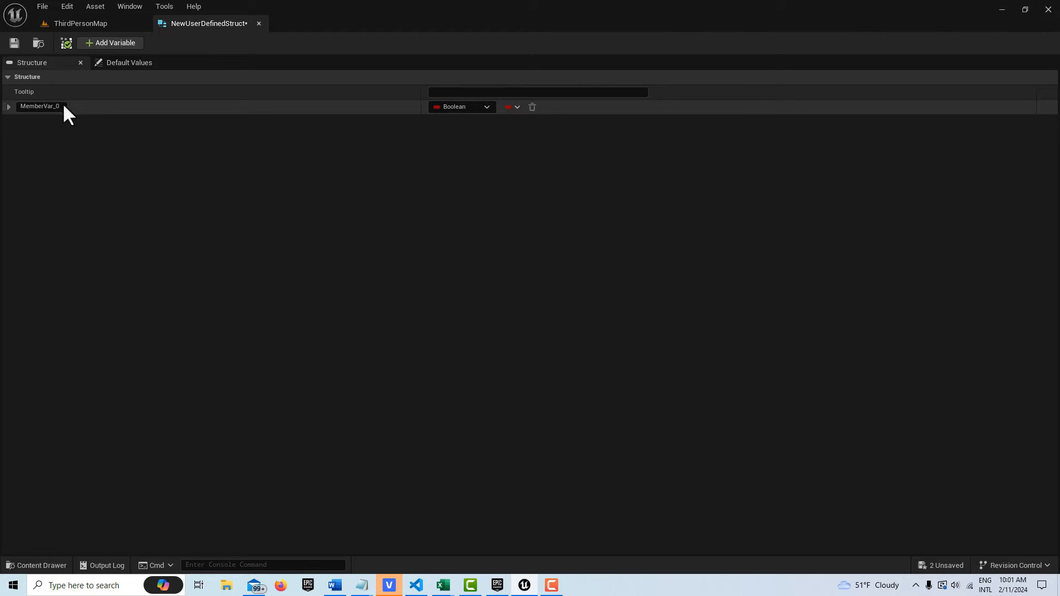
double_click(39, 106)
text(Name)
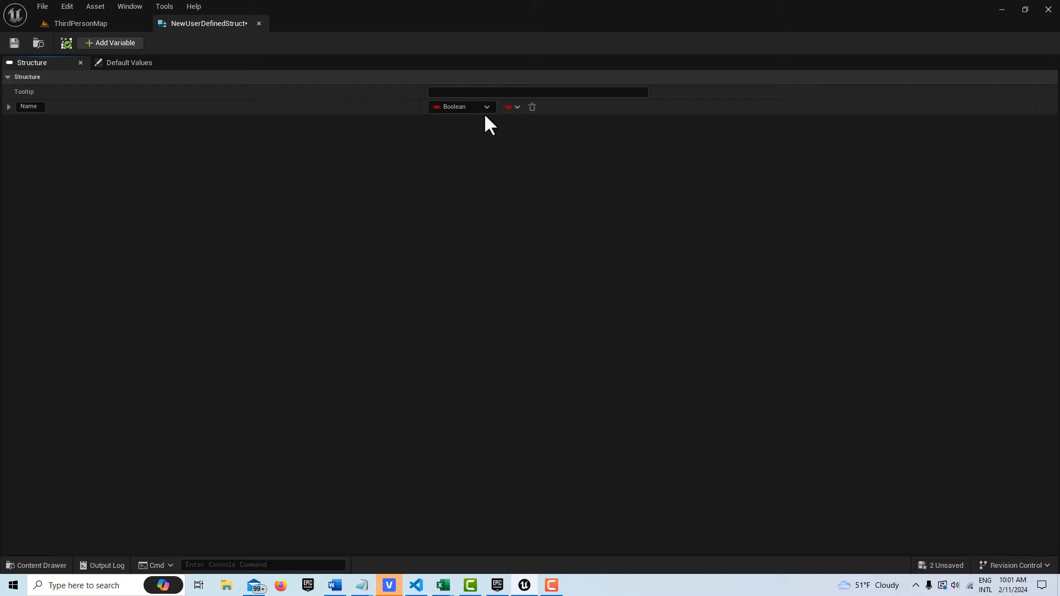
click(461, 106)
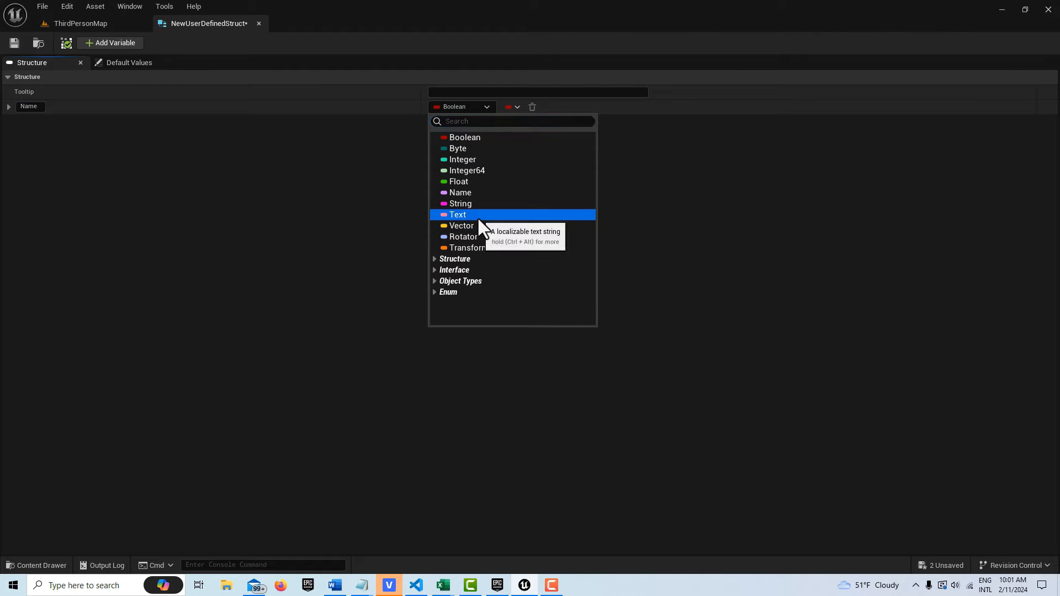
click(458, 214)
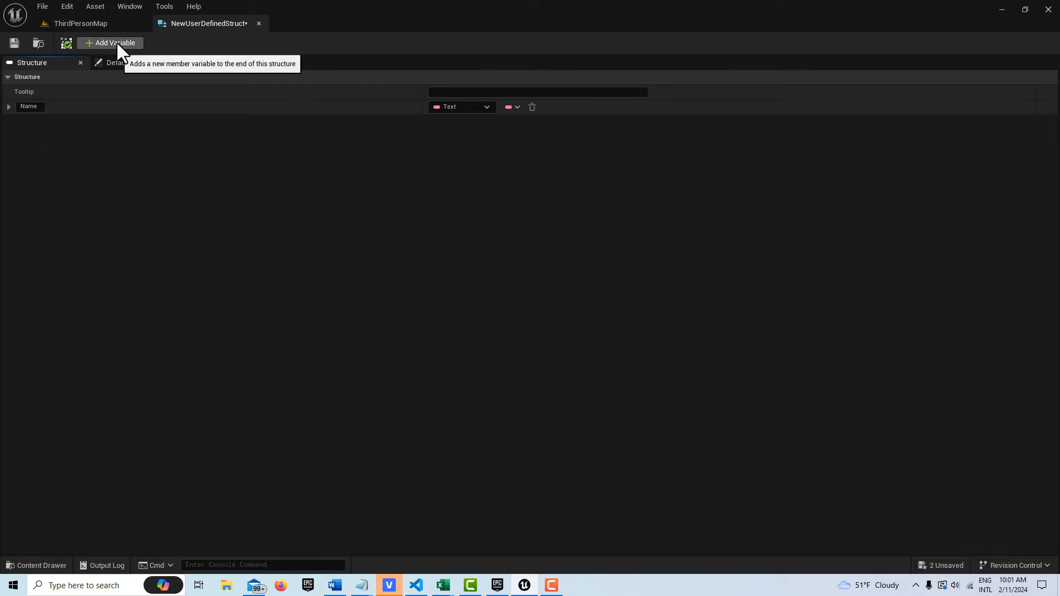
click(110, 43)
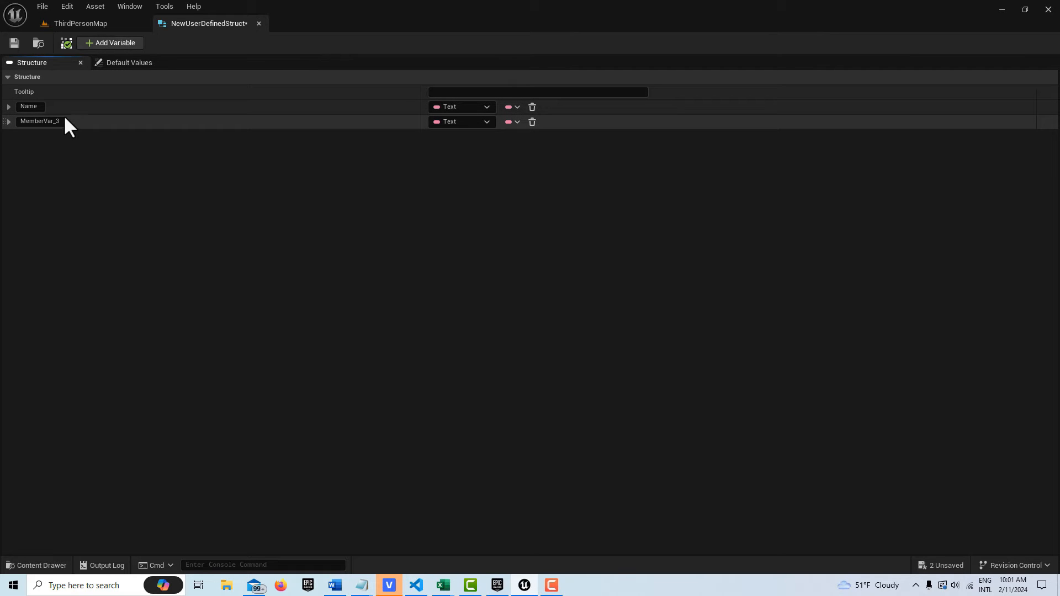
double_click(39, 121)
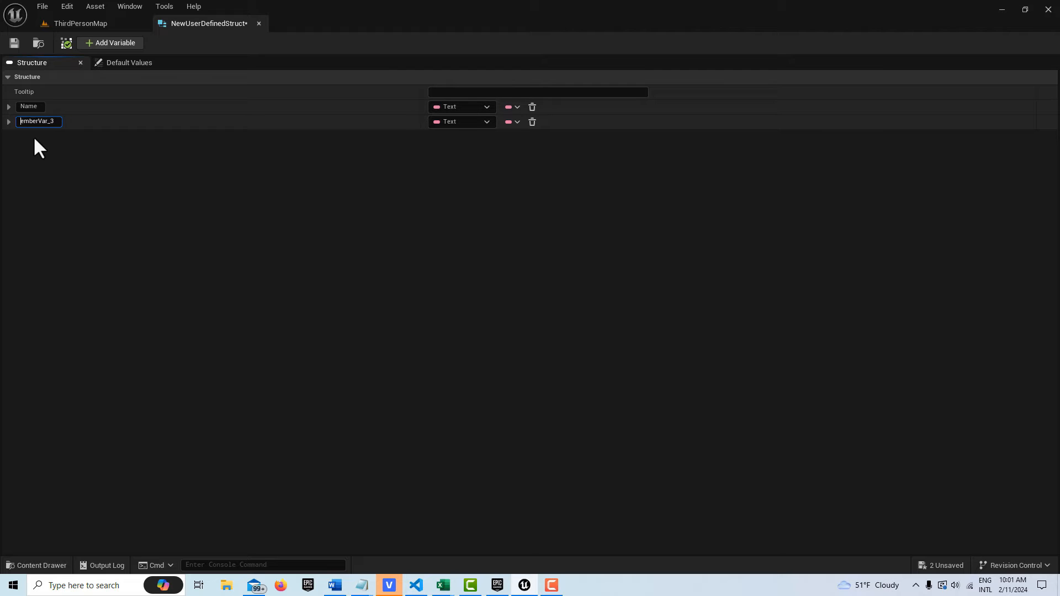
text(Cha)
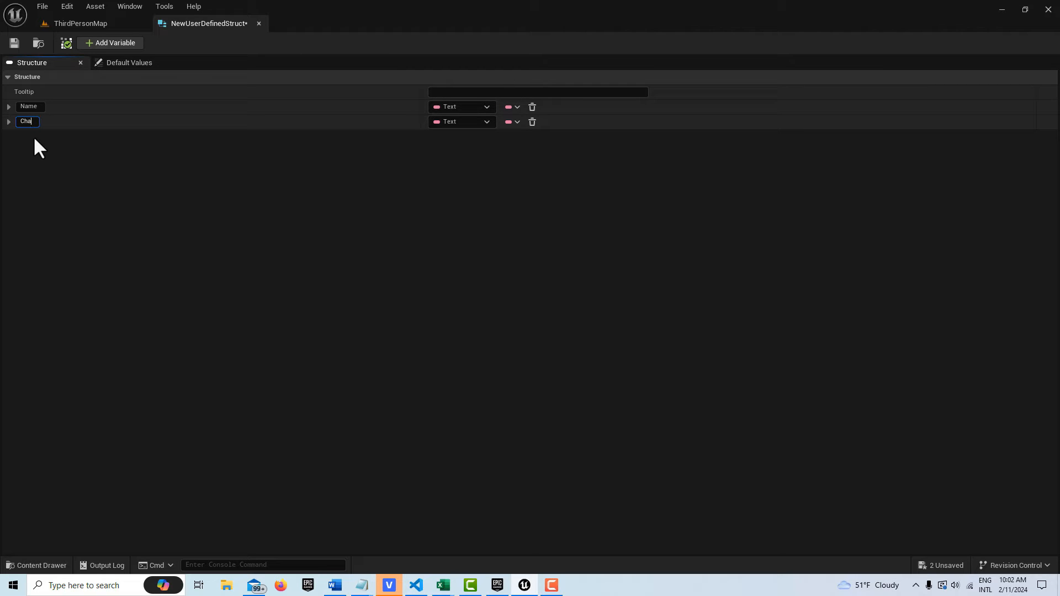
text(racteristics)
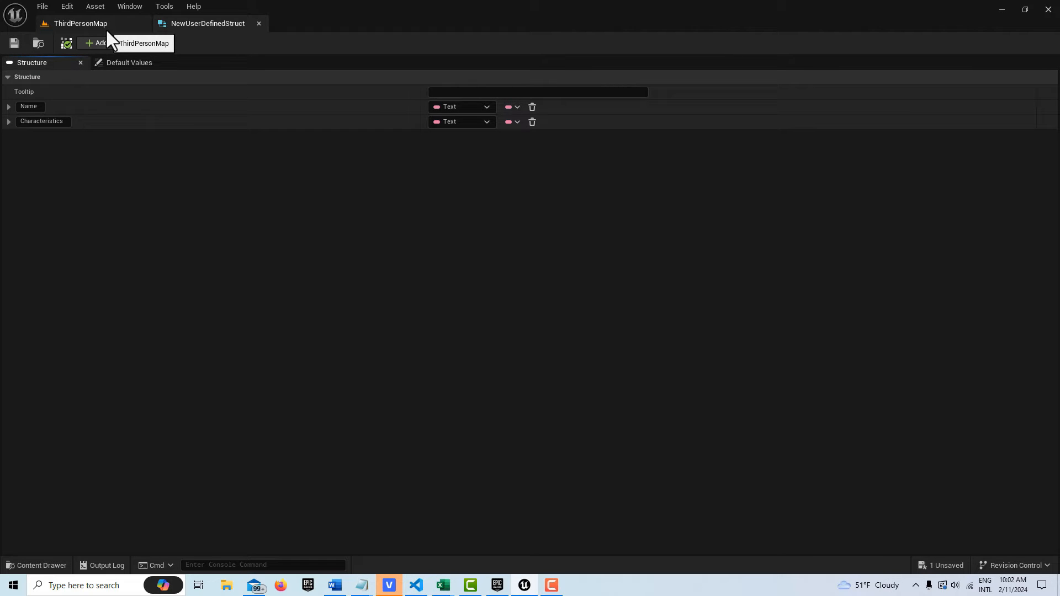
Step: Import textfile3.csv as a Data Table with NewUserDefinedStruct as the row type
click(81, 23)
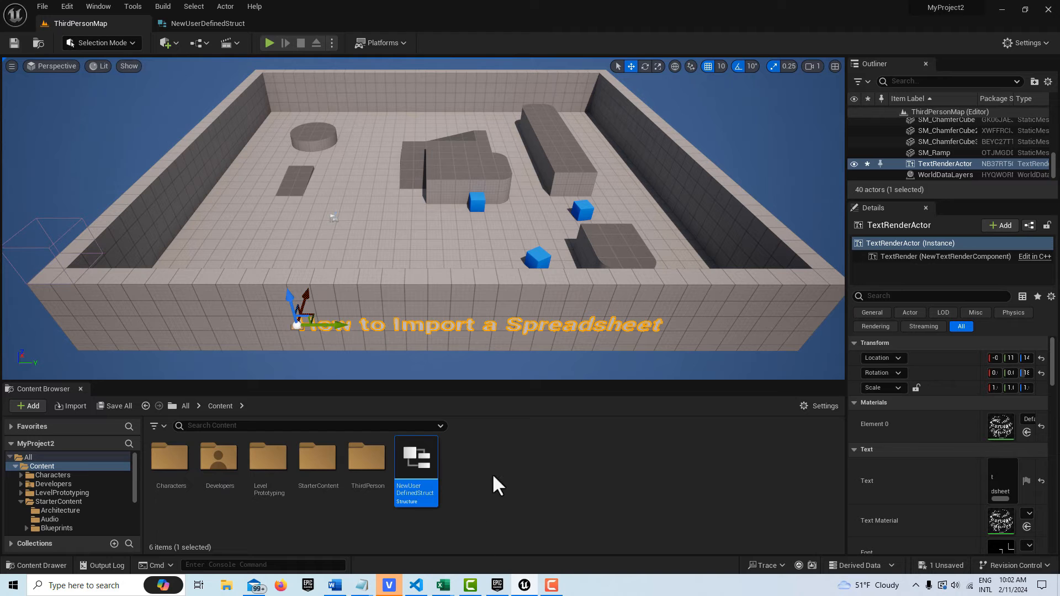
click(28, 405)
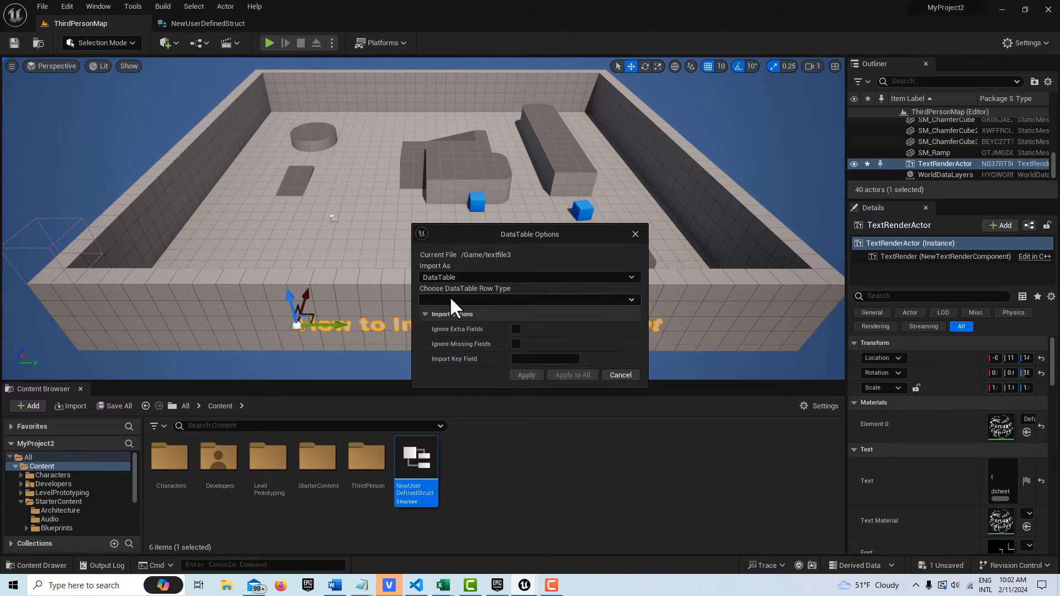
mouse_move(635, 304)
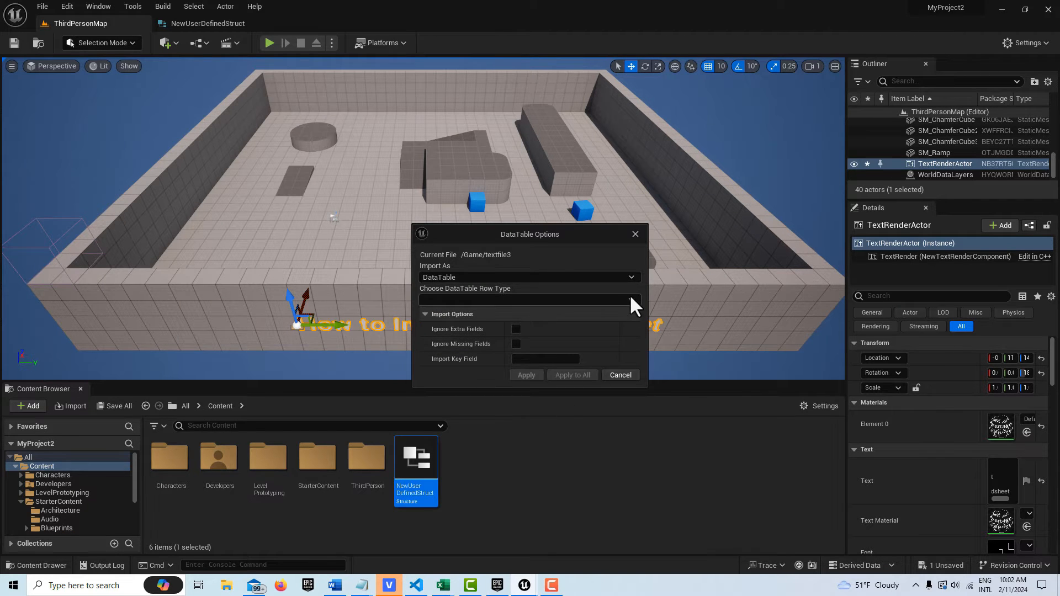
click(630, 299)
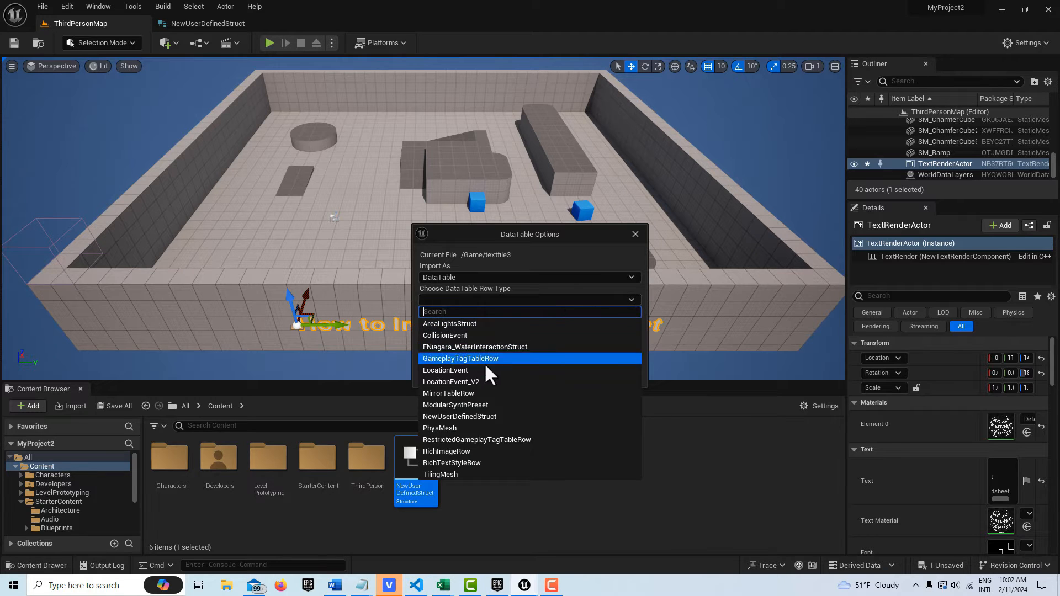
click(460, 416)
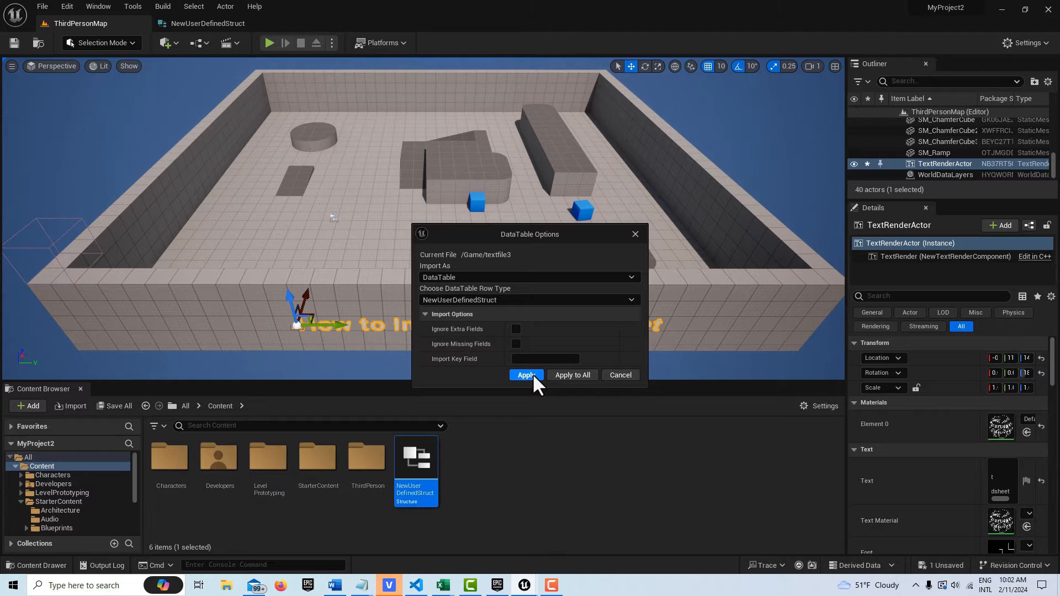
click(527, 375)
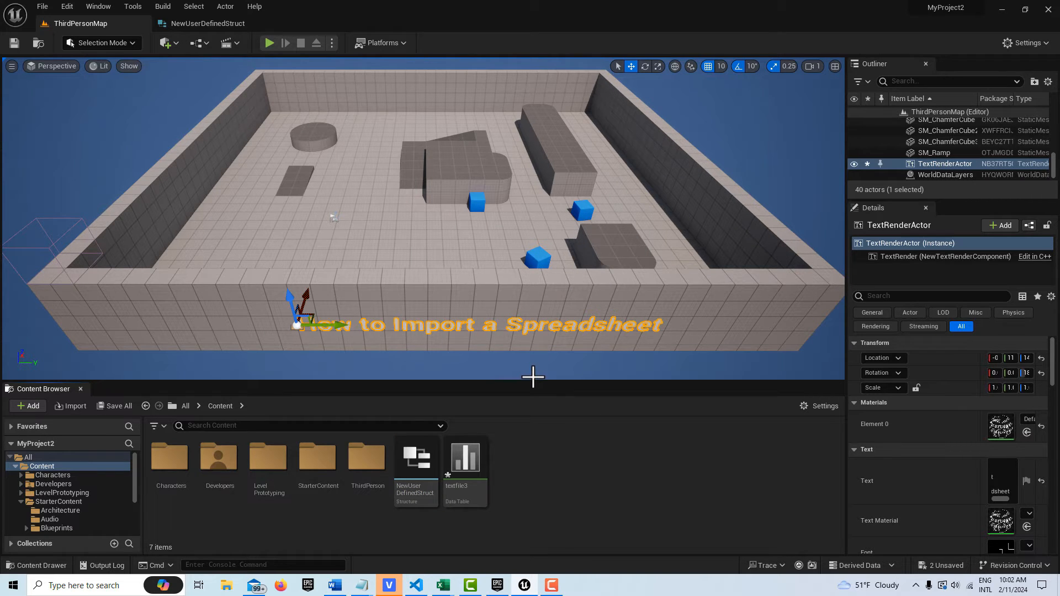
mouse_move(464, 456)
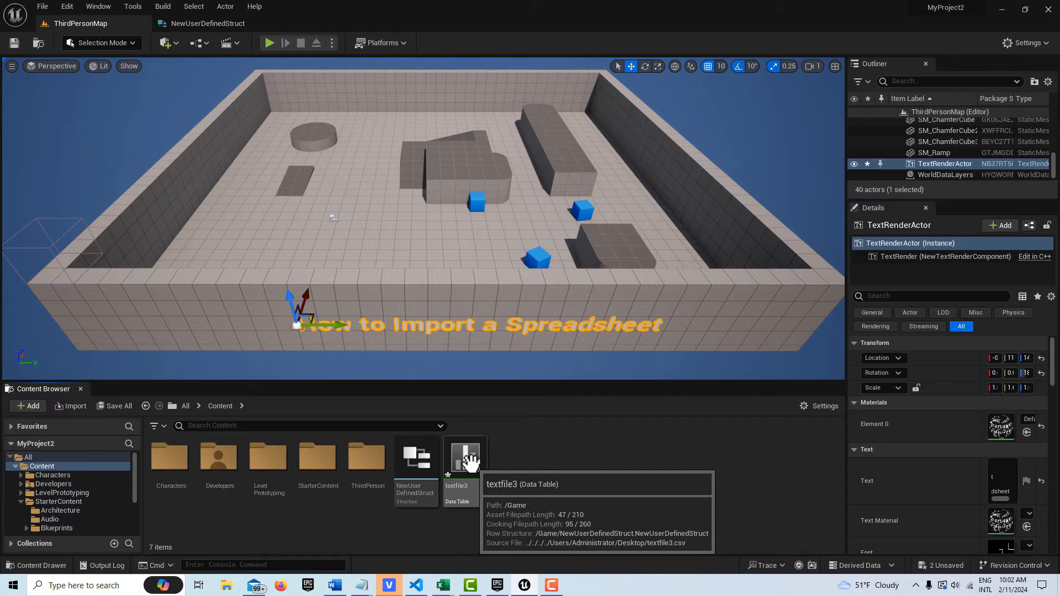
Step: Select and open the textfile3 Data Table asset in the Content Browser
click(464, 457)
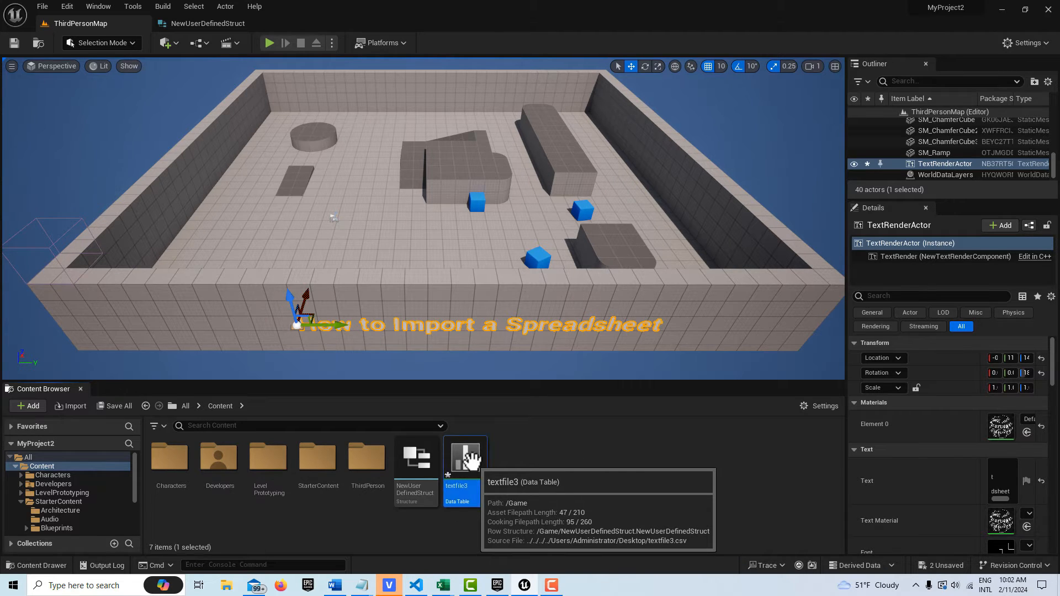
double_click(465, 460)
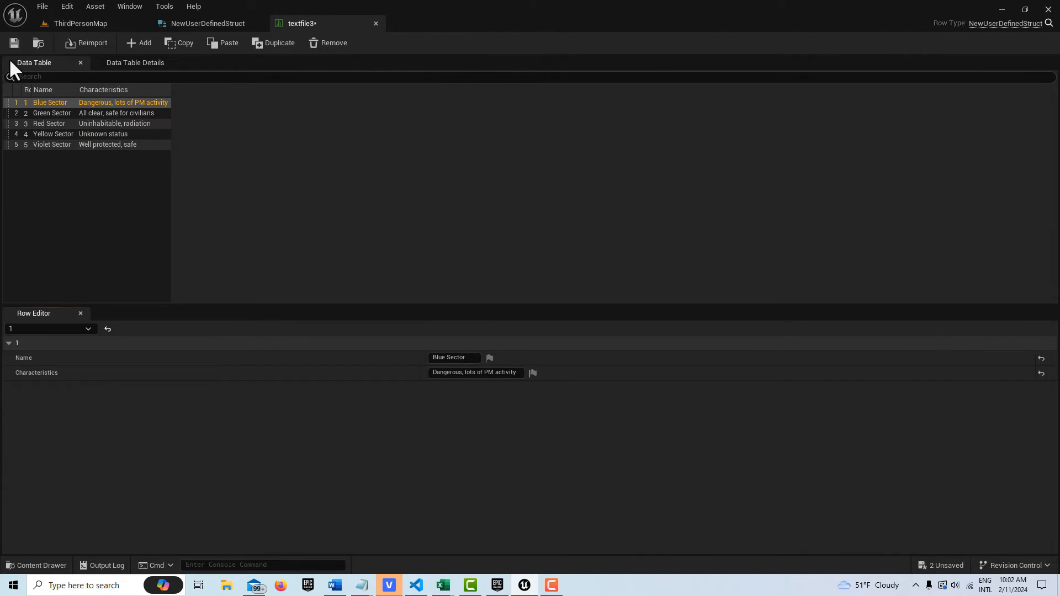
mouse_move(172, 99)
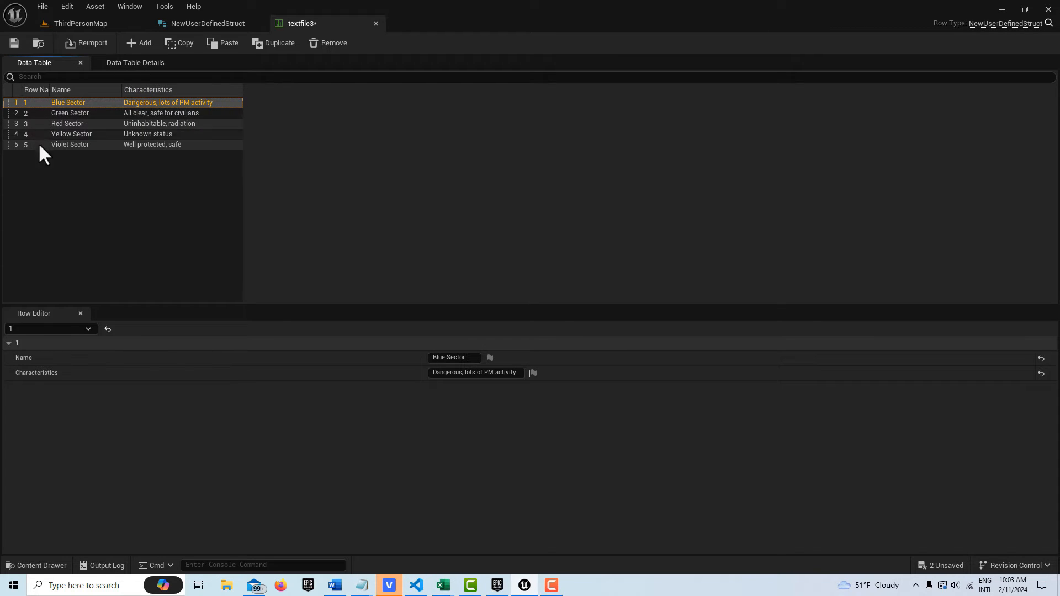
Step: Return to the ThirdPersonMap level editor tab
click(81, 23)
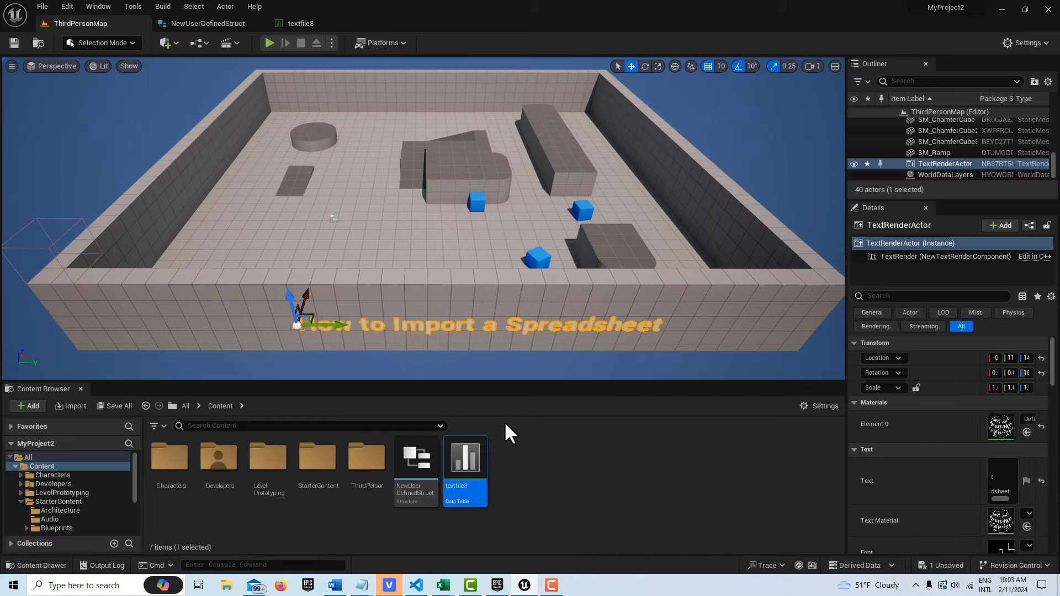
mouse_move(542, 433)
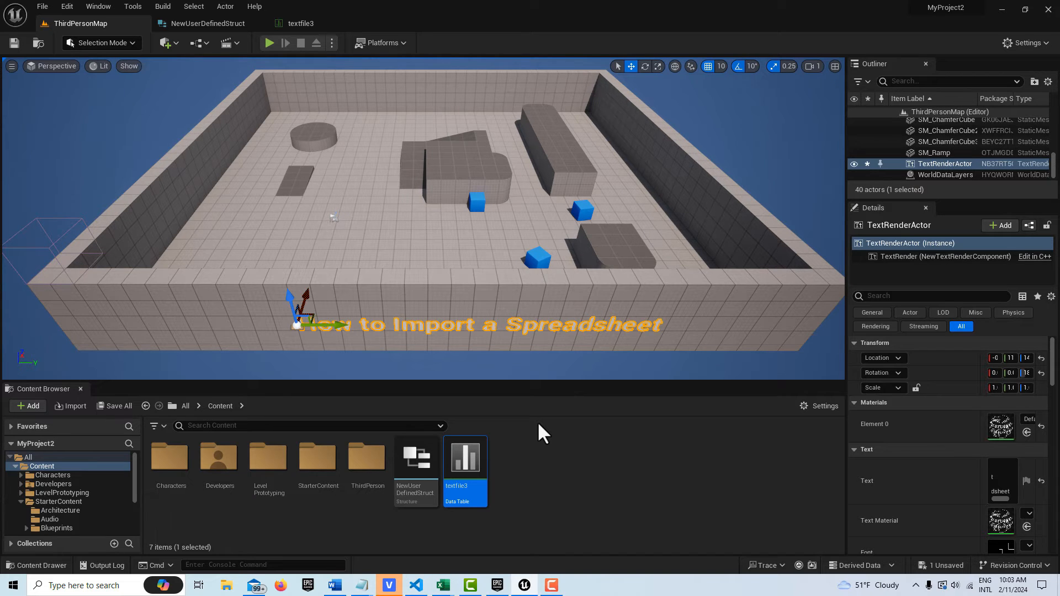
mouse_move(526, 480)
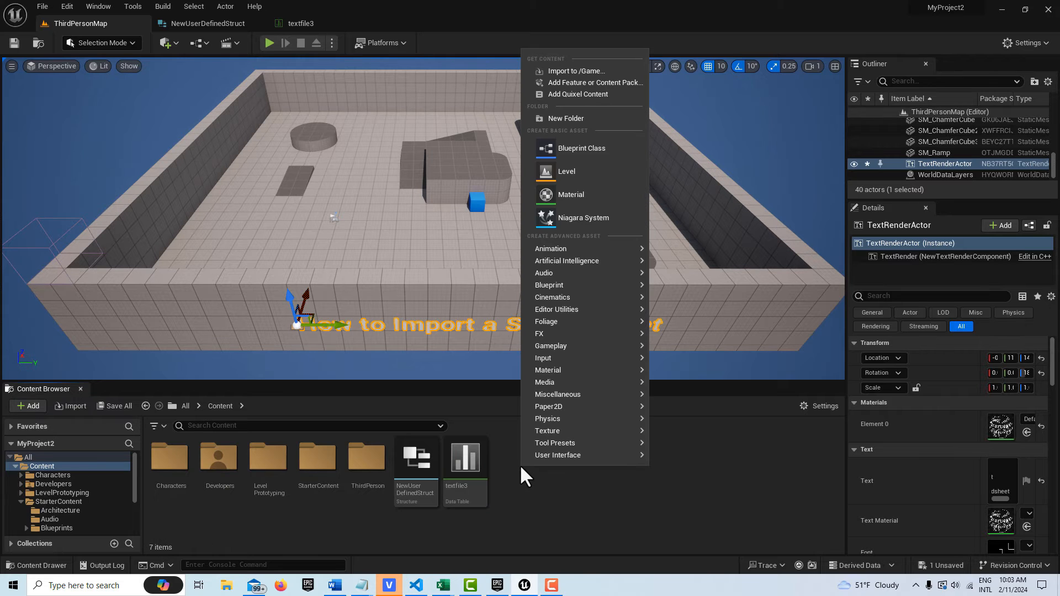
Step: Create an Actor Blueprint, add a Box Collision component, and compile it
click(581, 148)
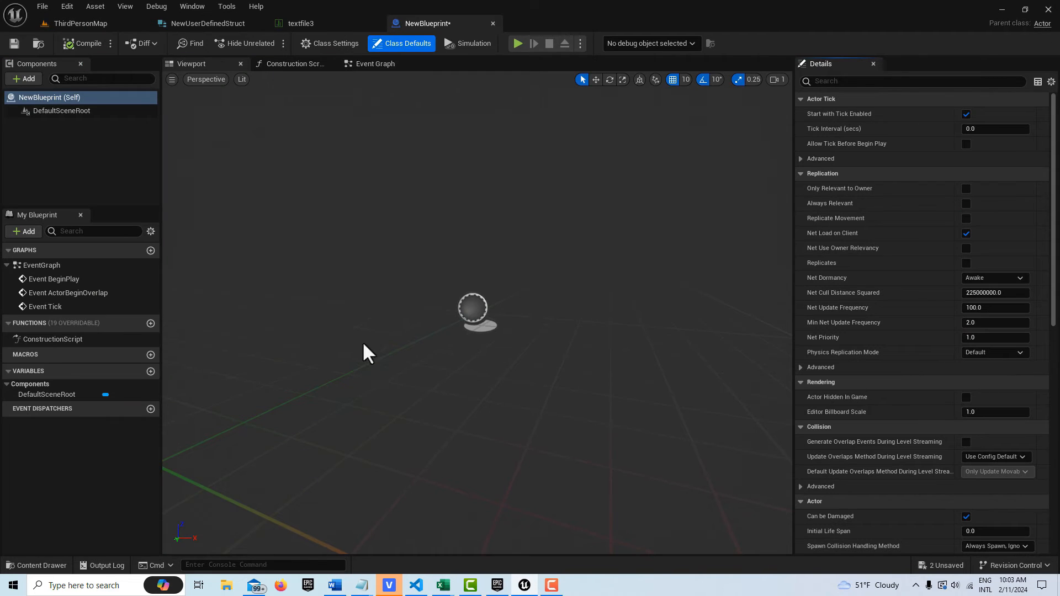
click(22, 79)
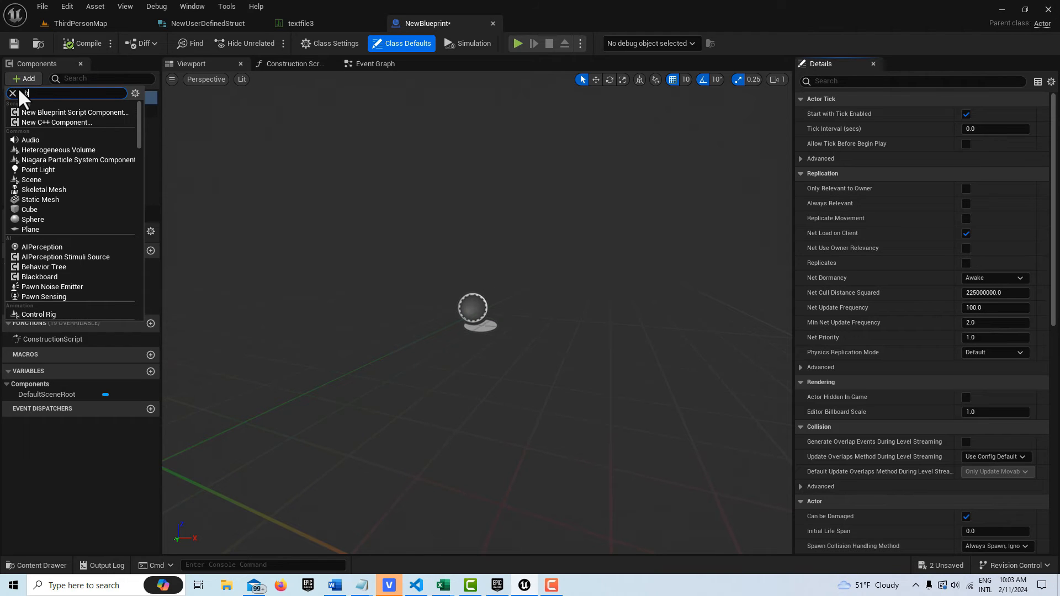
text(box)
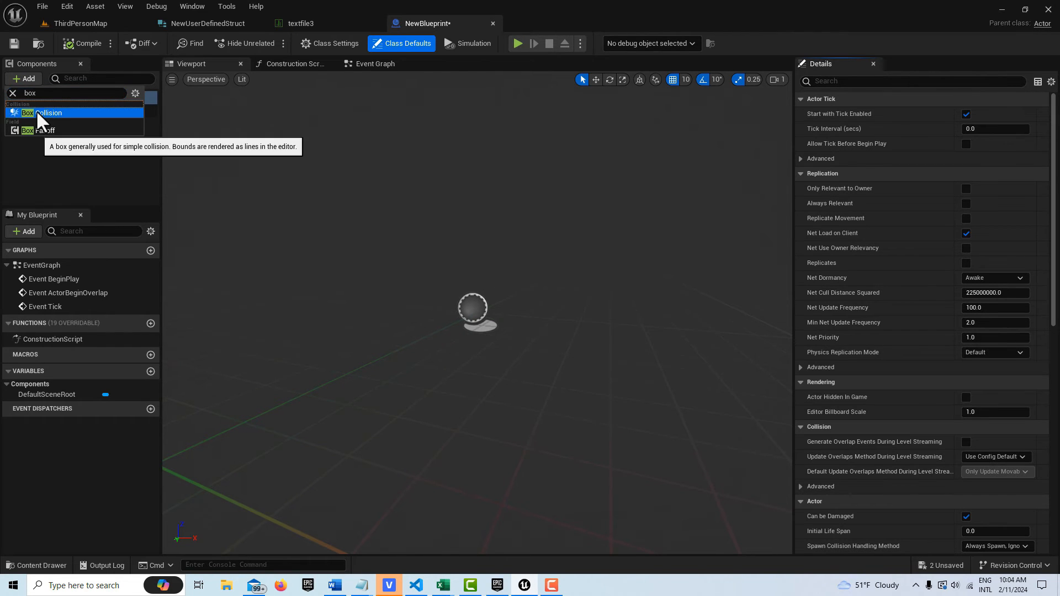
click(49, 113)
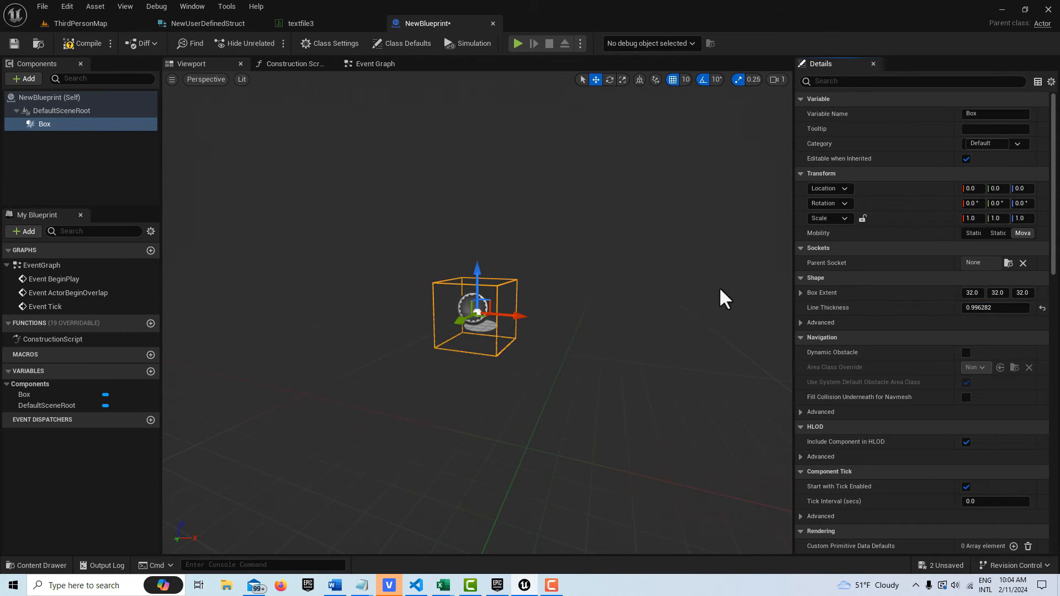
click(88, 43)
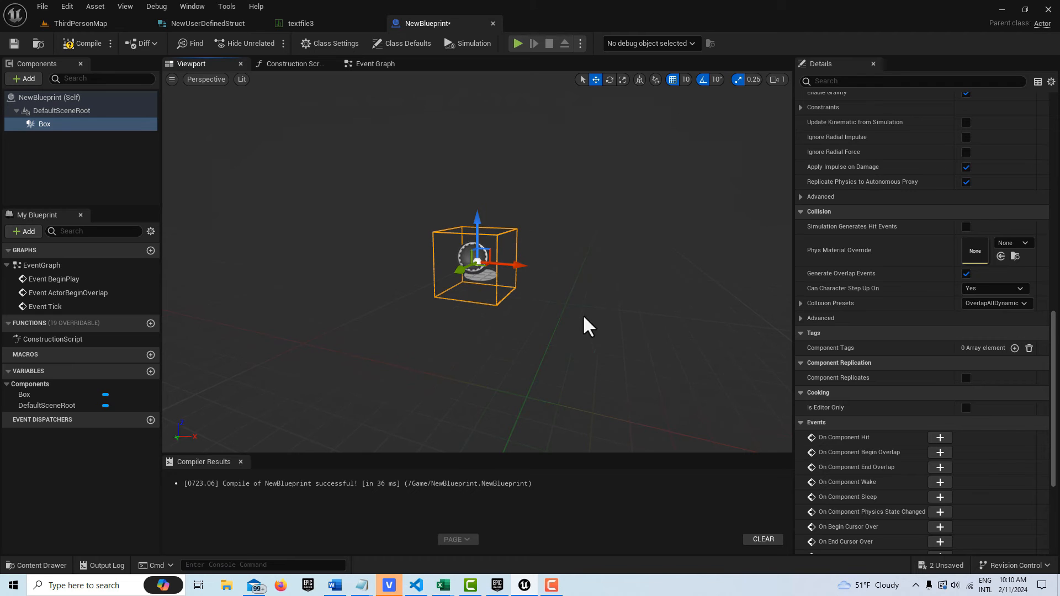
mouse_move(939, 452)
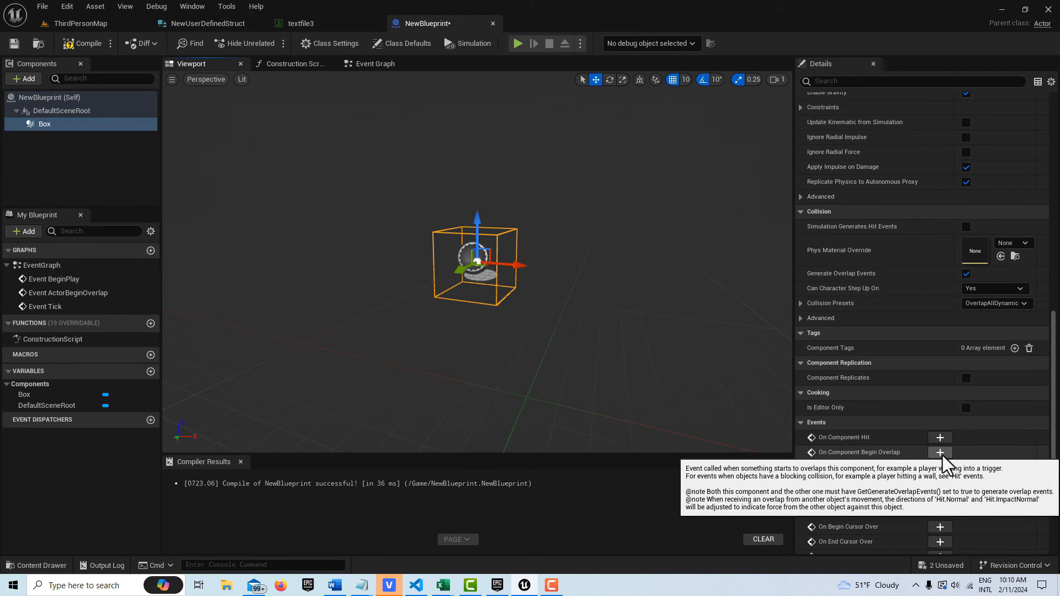
Step: Add the Box's begin-overlap event and a Get Data Table Row Names node reading textfile3
click(939, 452)
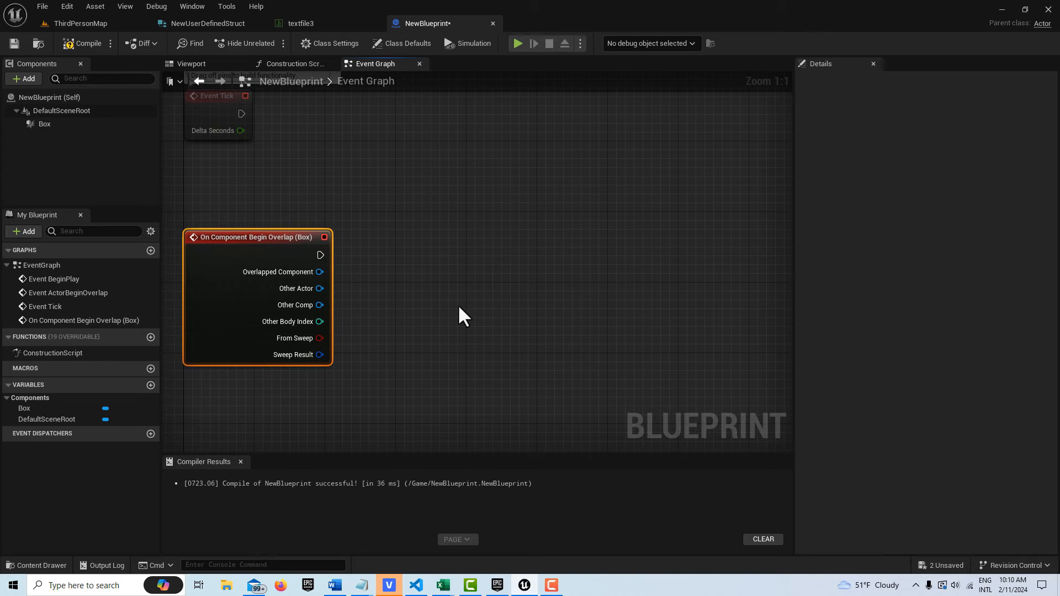
mouse_move(436, 267)
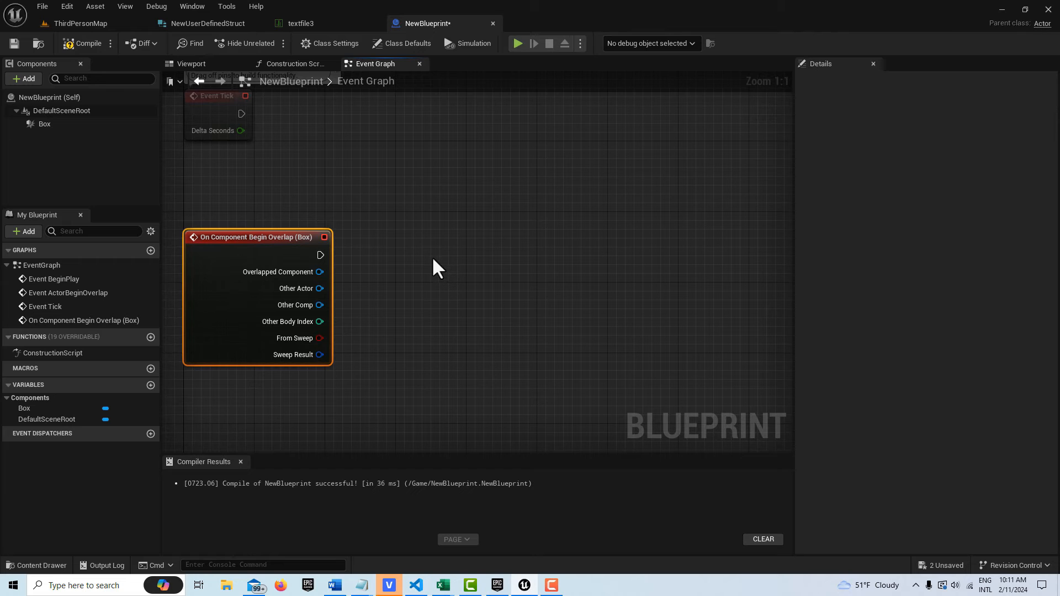
right_click(437, 267)
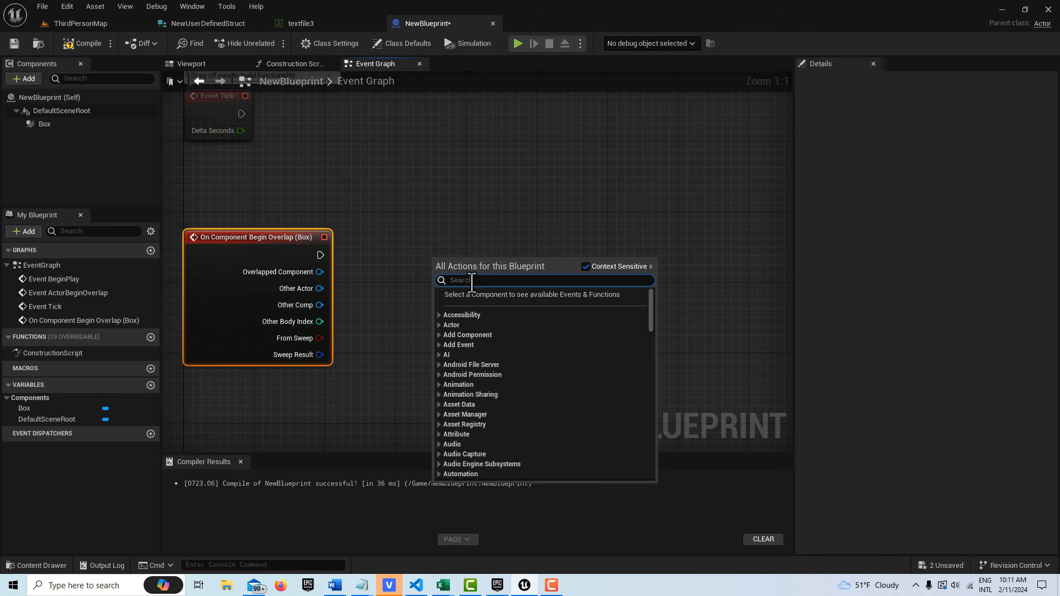
text(get data table)
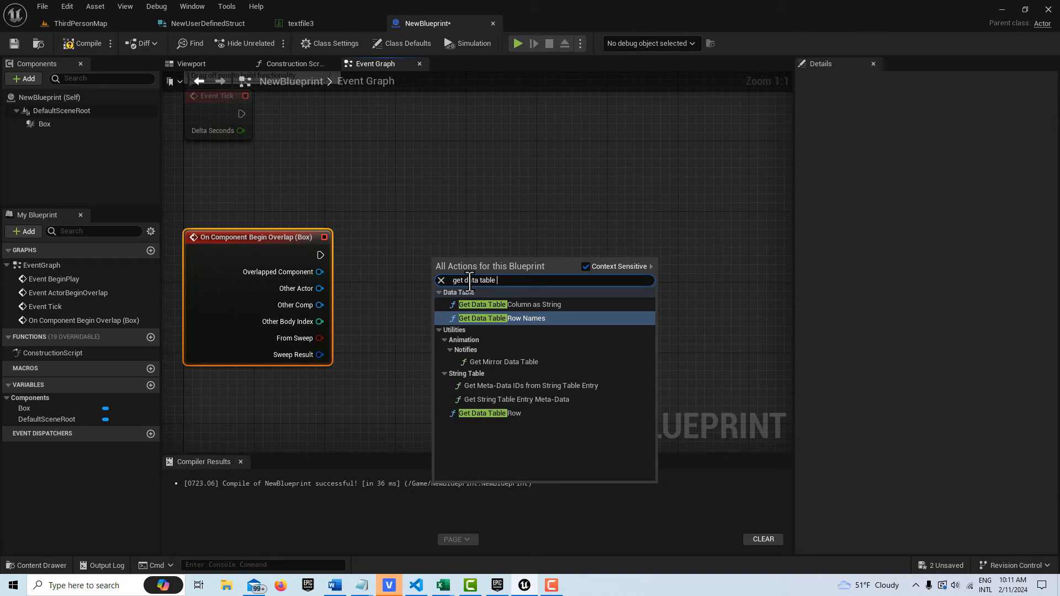
mouse_move(489, 413)
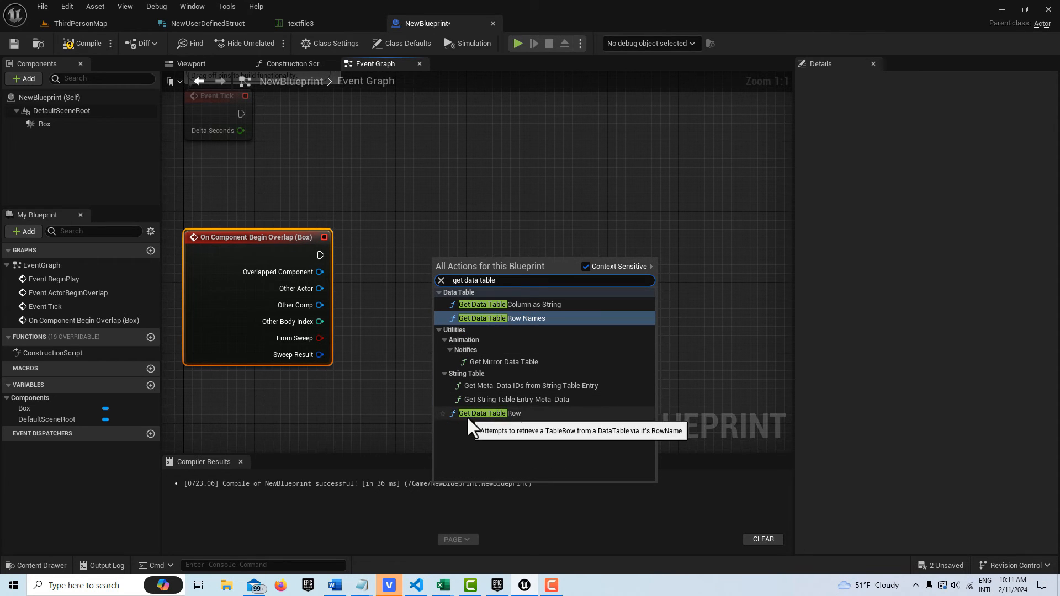
mouse_move(508, 422)
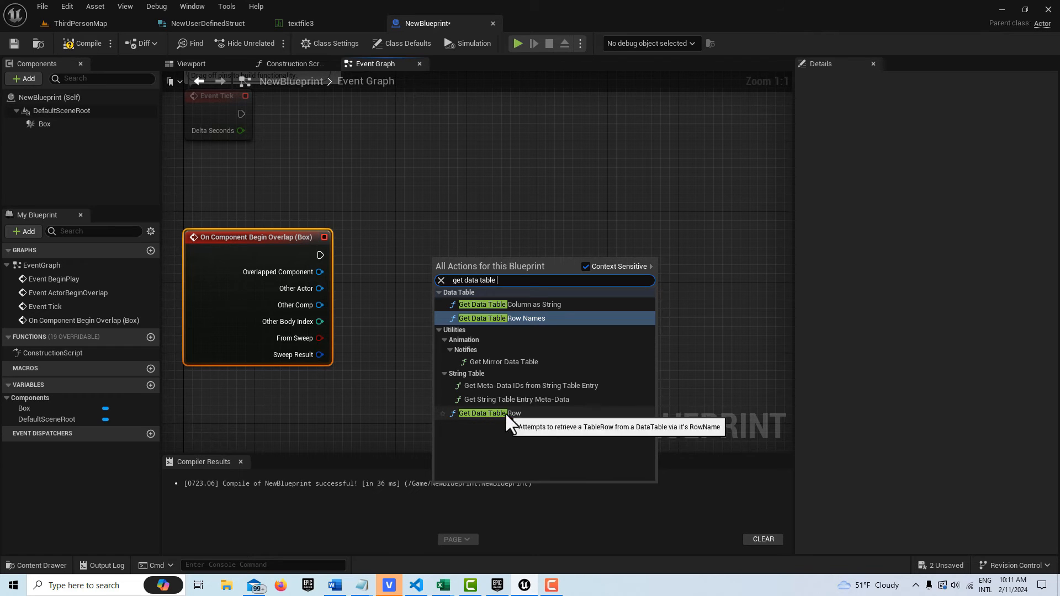
mouse_move(536, 427)
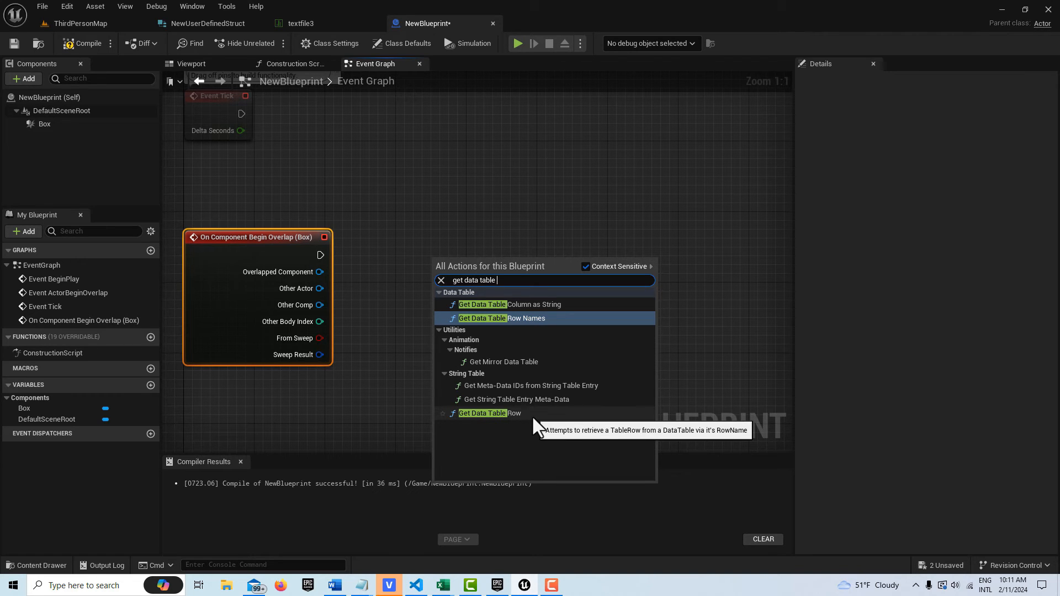
mouse_move(530, 433)
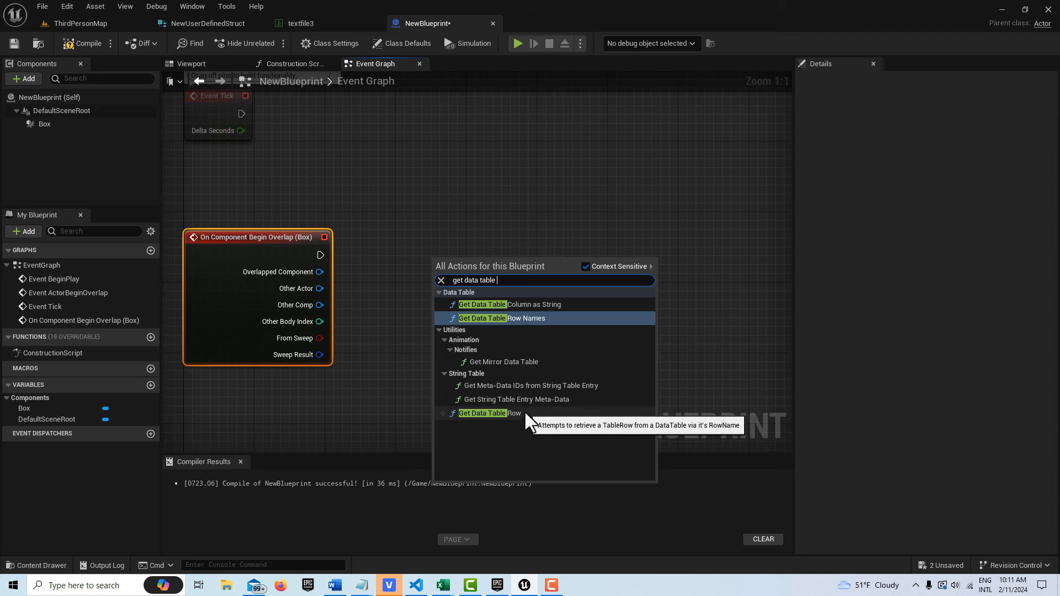
mouse_move(521, 321)
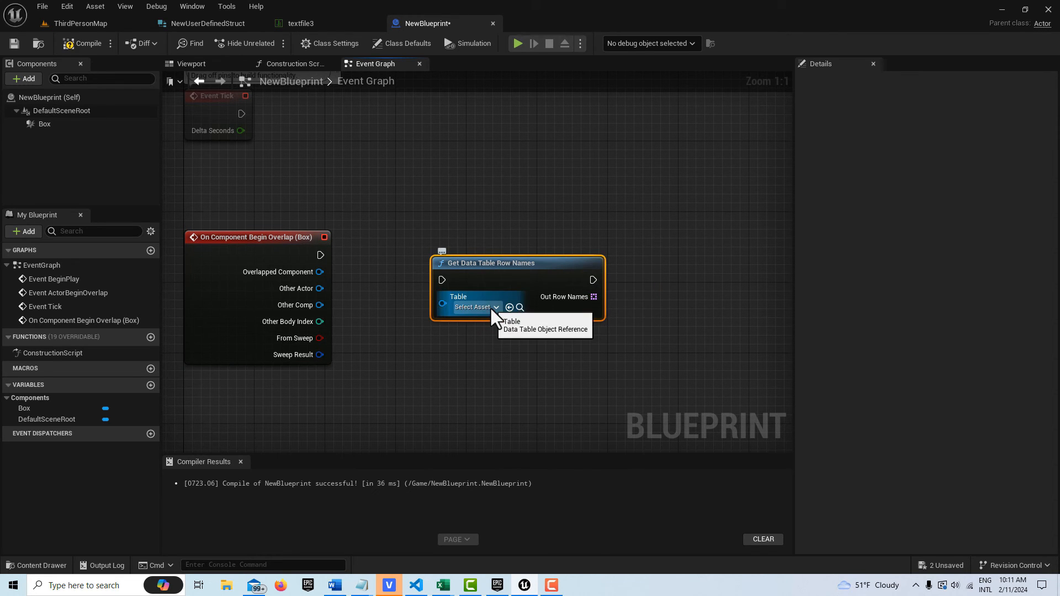
click(473, 307)
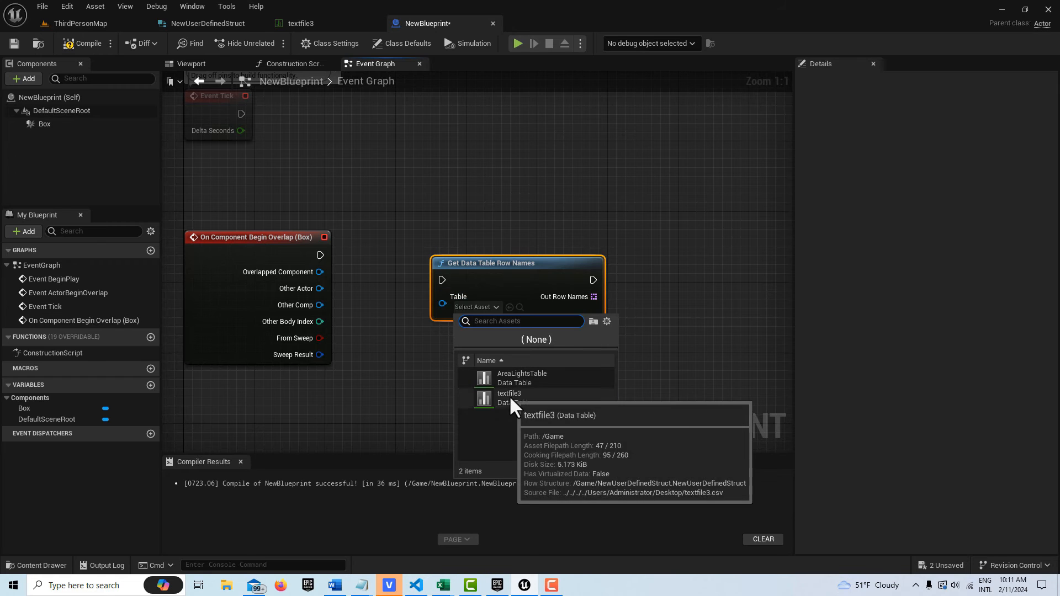
click(509, 393)
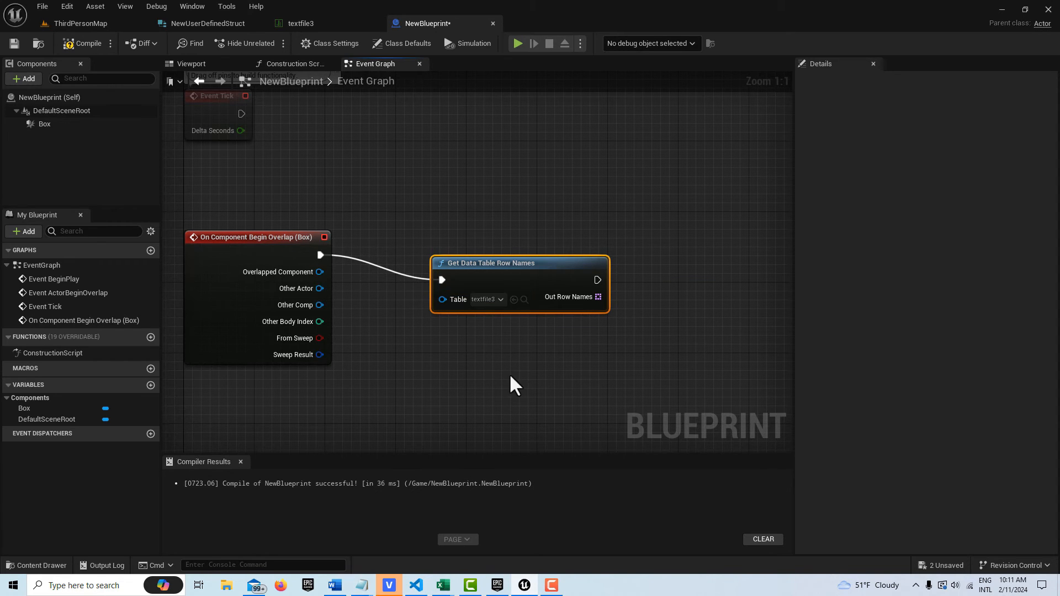
scroll(down, 3)
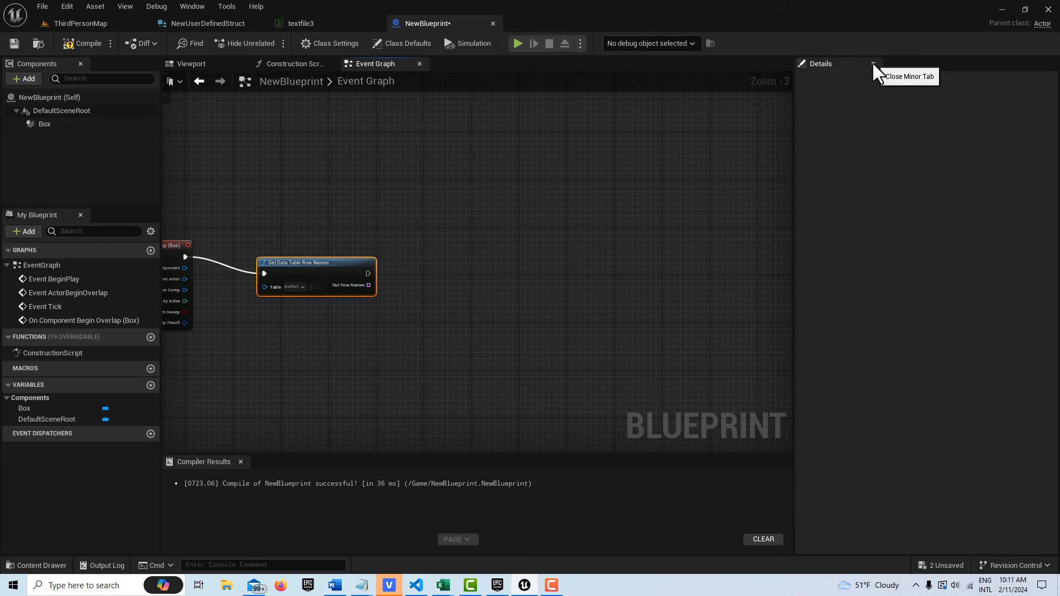
Step: Close the Details panel and add a Get Data Table Row node set to textfile3
click(873, 64)
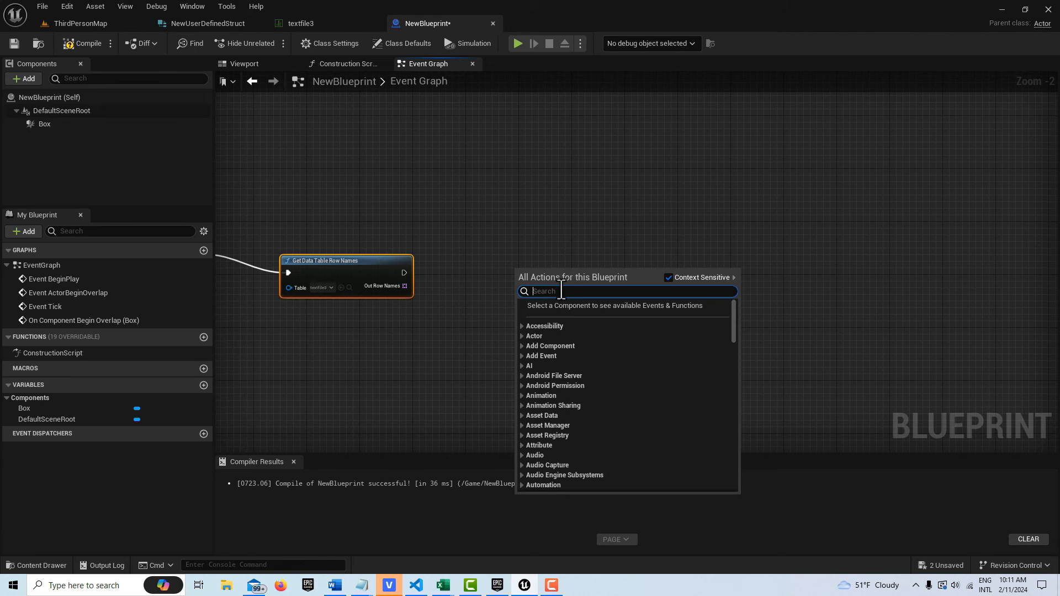
text(get da)
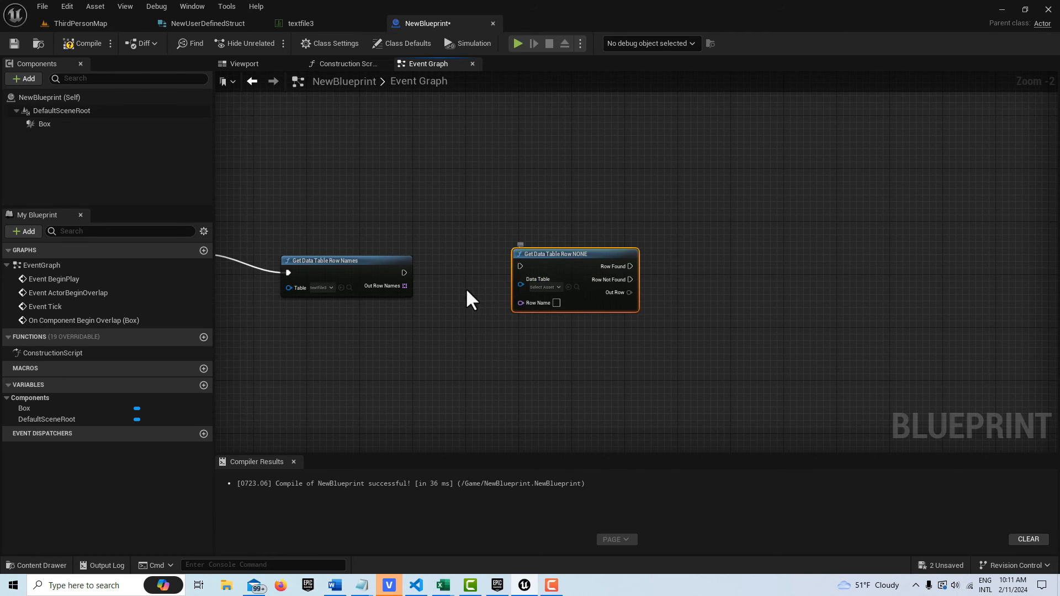
click(545, 286)
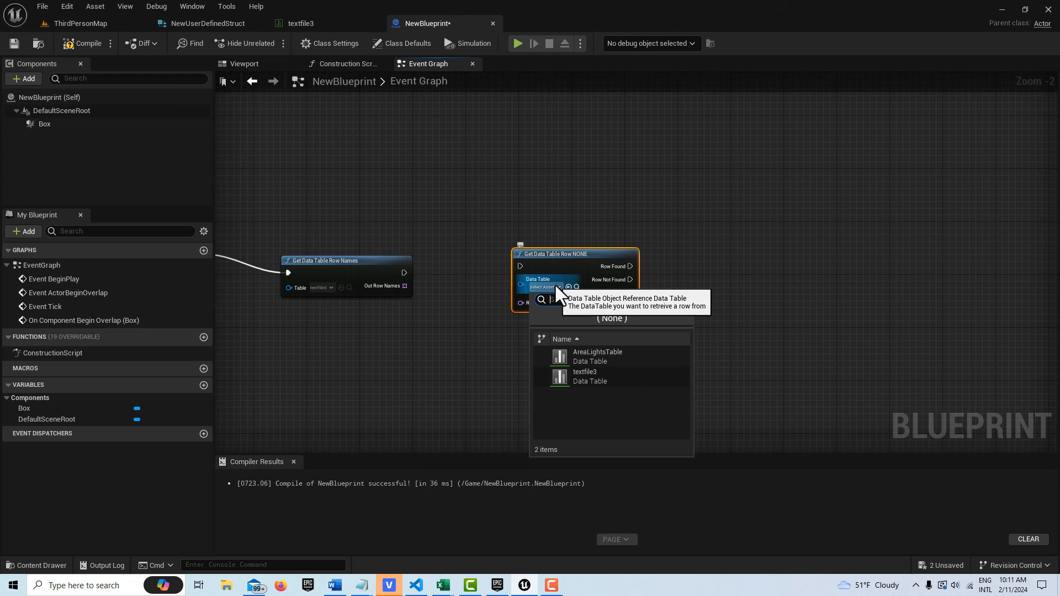
click(584, 376)
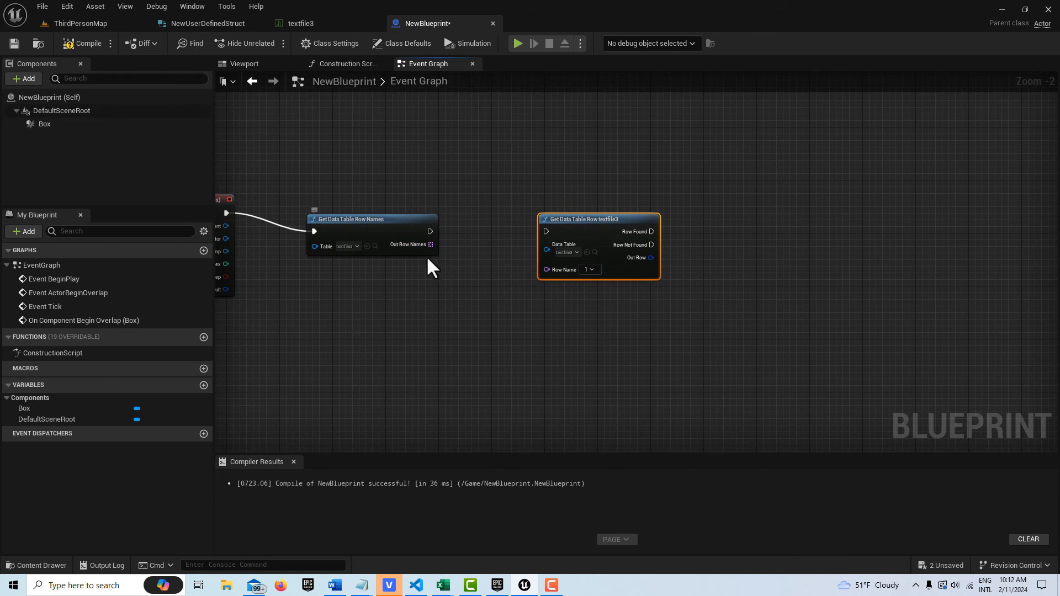
mouse_move(411, 244)
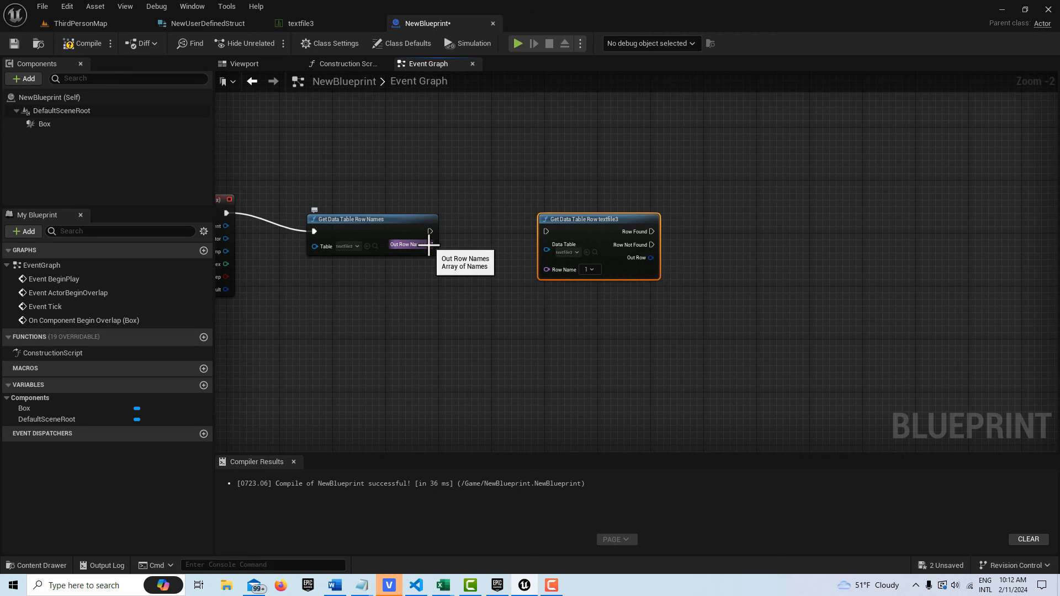
mouse_move(445, 265)
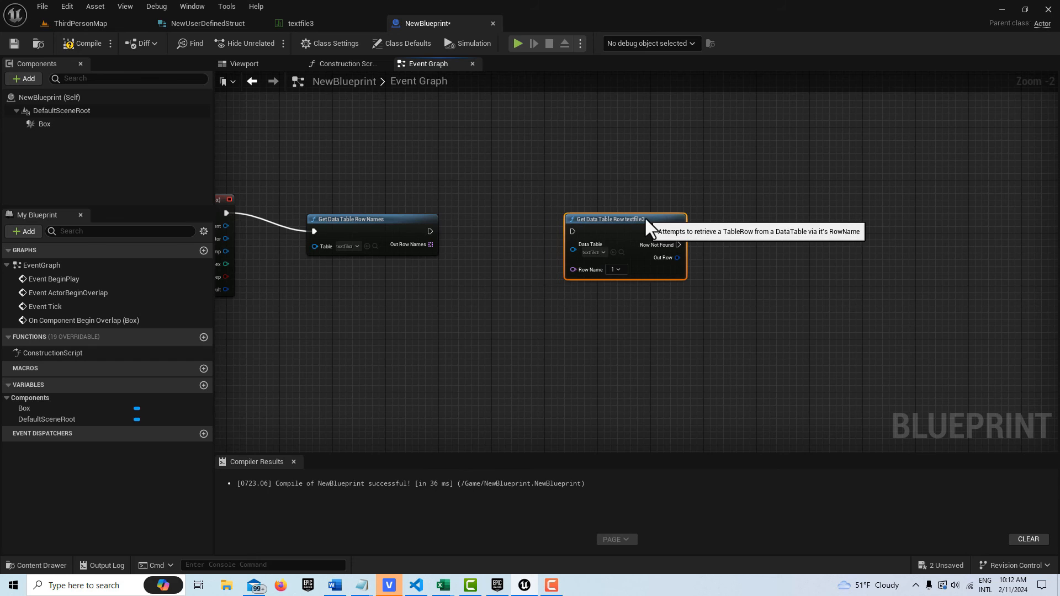
mouse_move(418, 207)
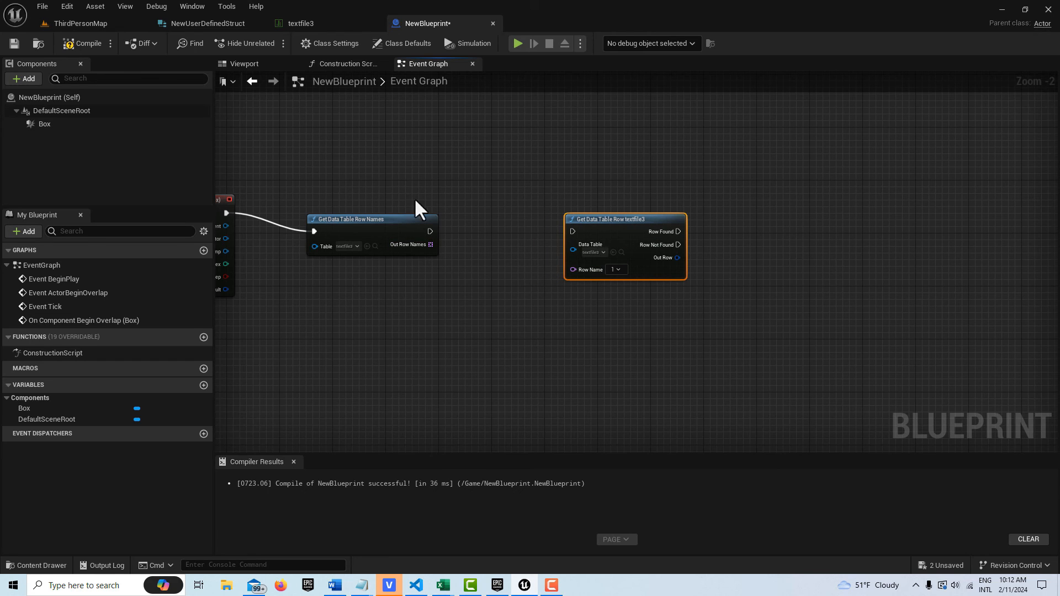
mouse_move(429, 244)
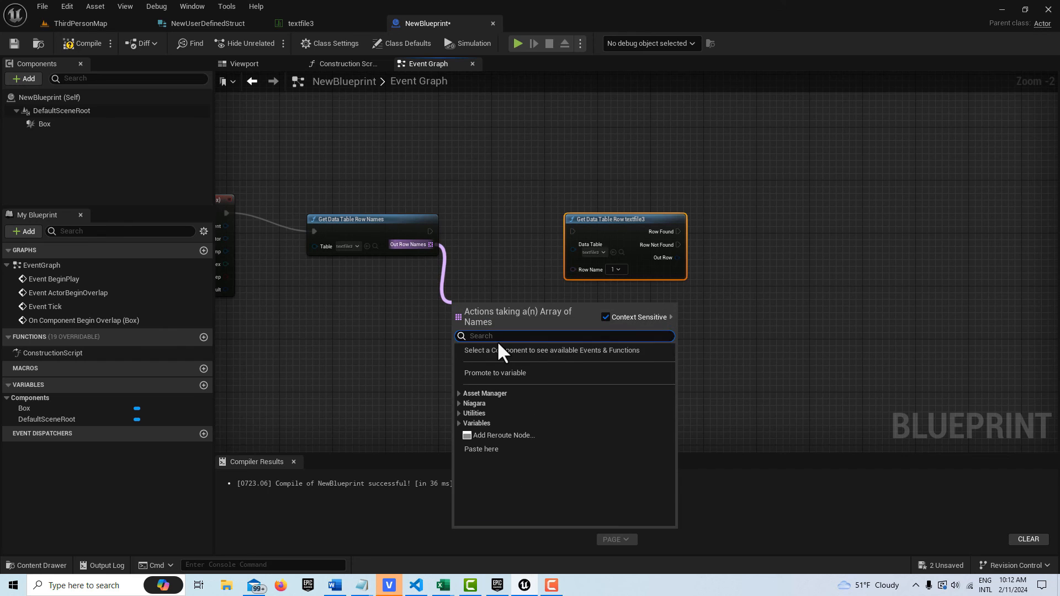
Step: Feed Out Row Names from Get Data Table Row Names into an array Get node
text(get)
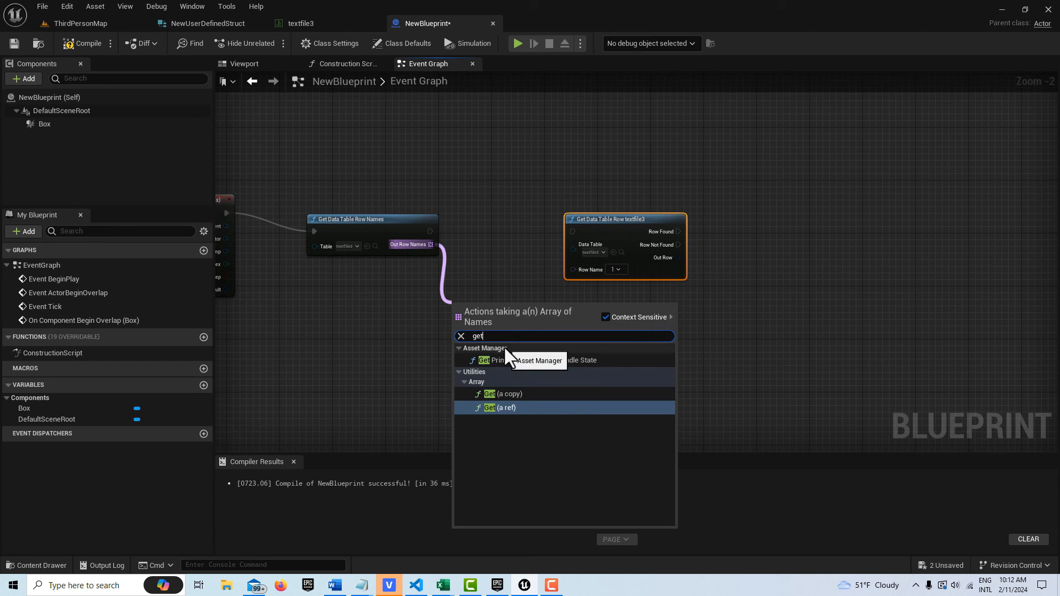
click(498, 407)
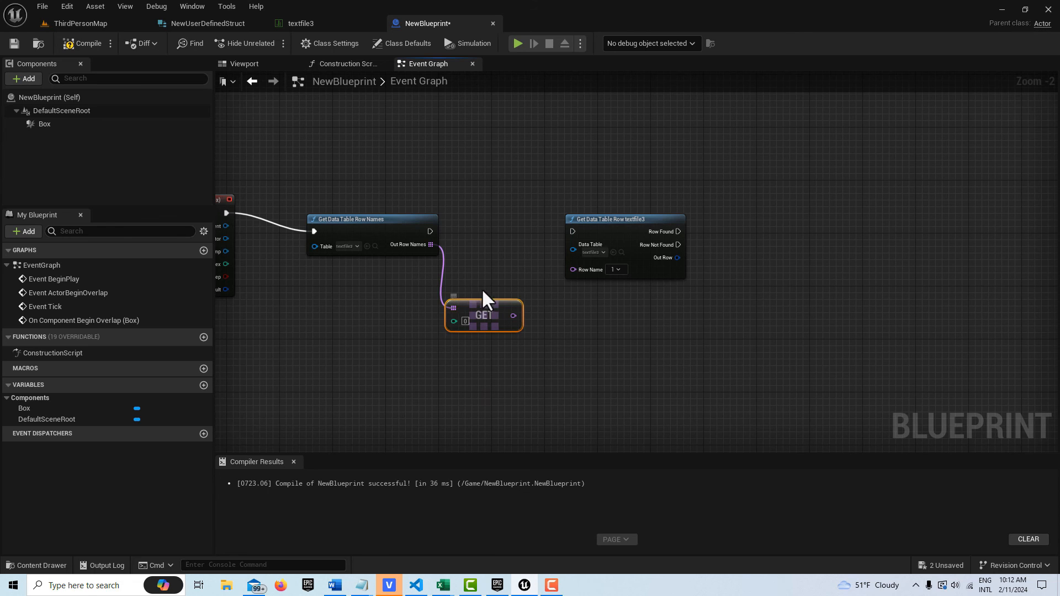
mouse_move(463, 328)
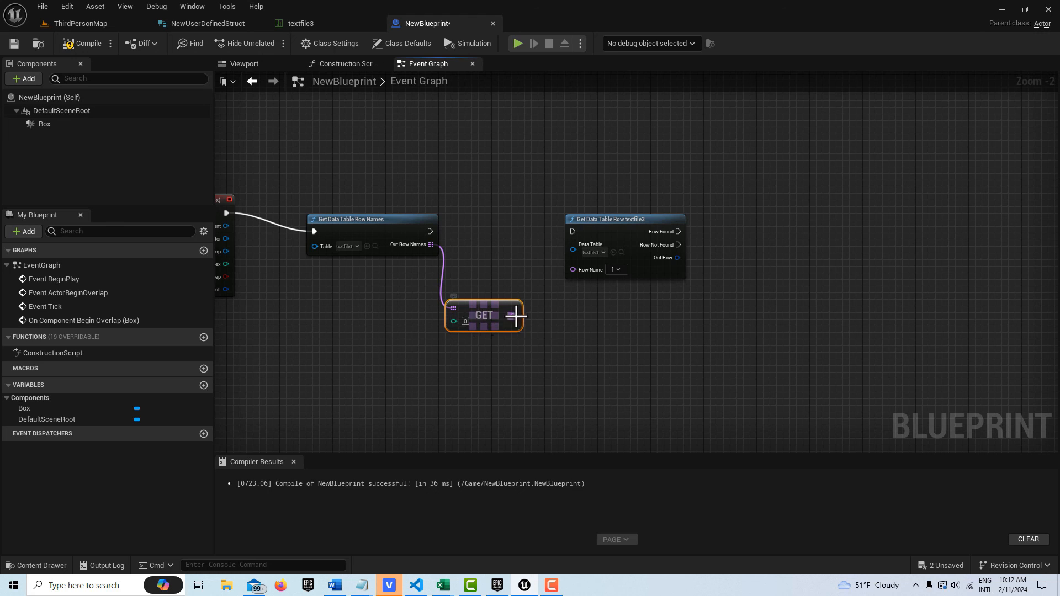
mouse_move(513, 316)
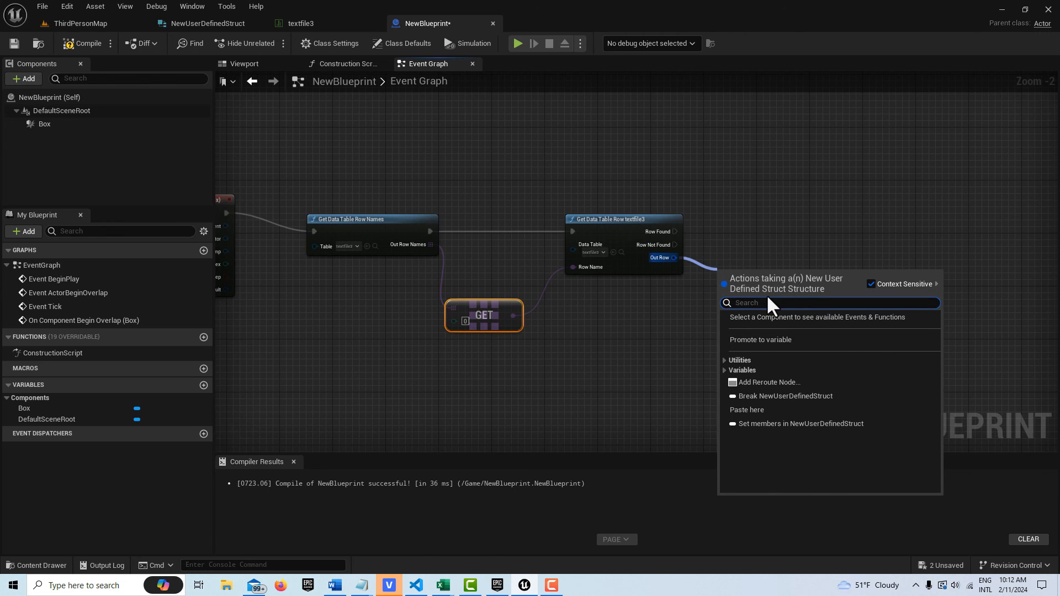
Step: Break the Out Row into Name and Characteristics with Break NewUserDefinedStruct, then save NewBlueprint
text(bre)
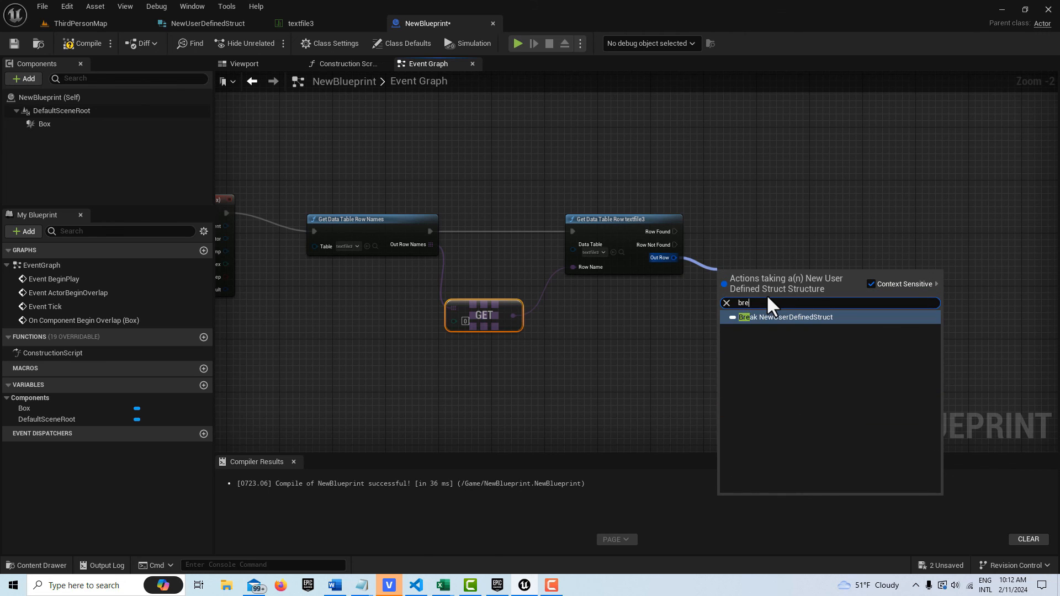
text(ak)
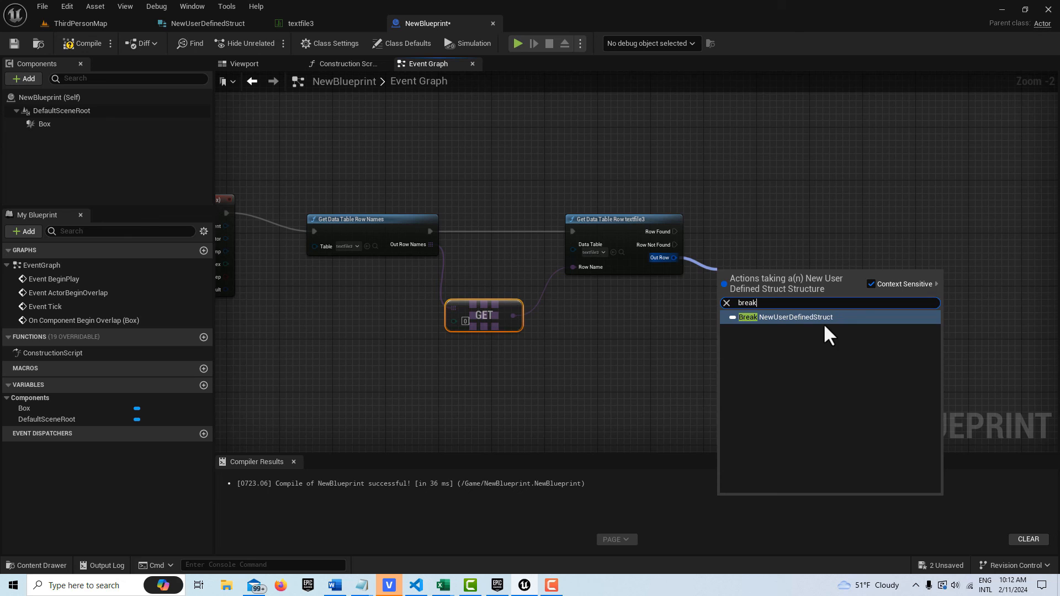
click(777, 317)
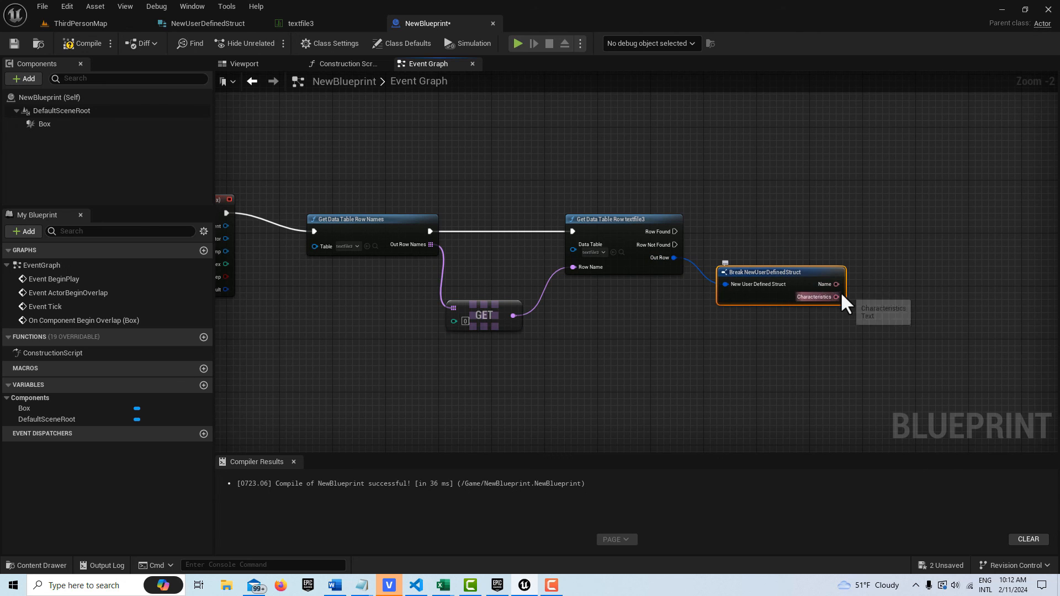
mouse_move(815, 272)
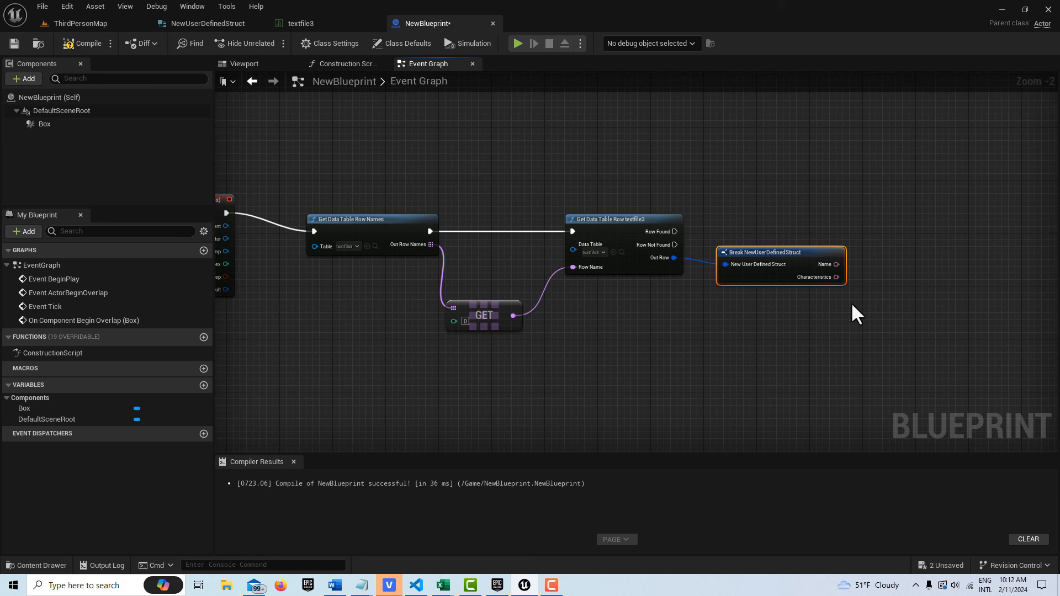
click(780, 346)
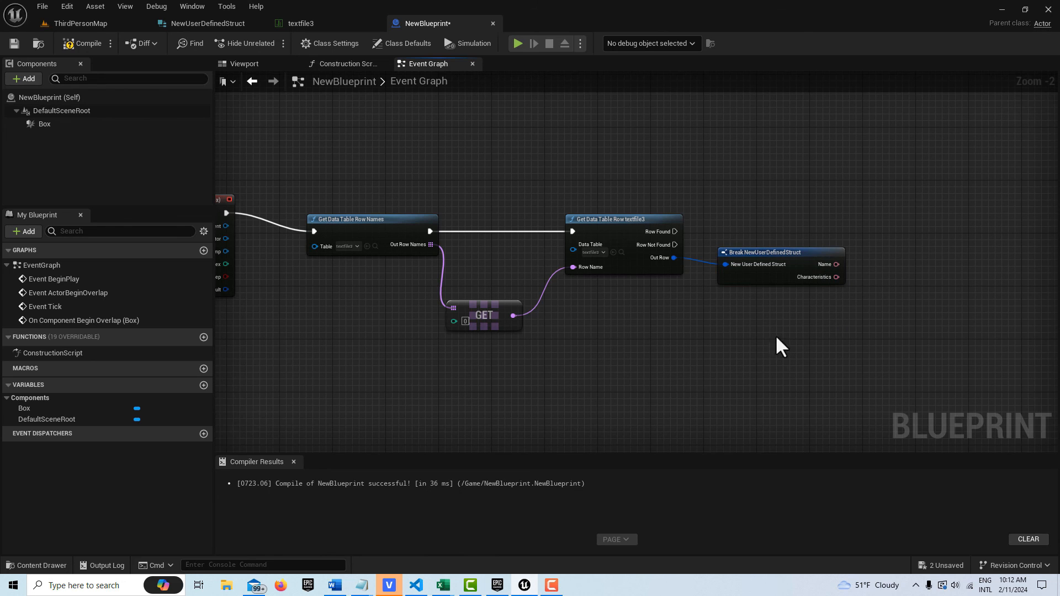
mouse_move(867, 304)
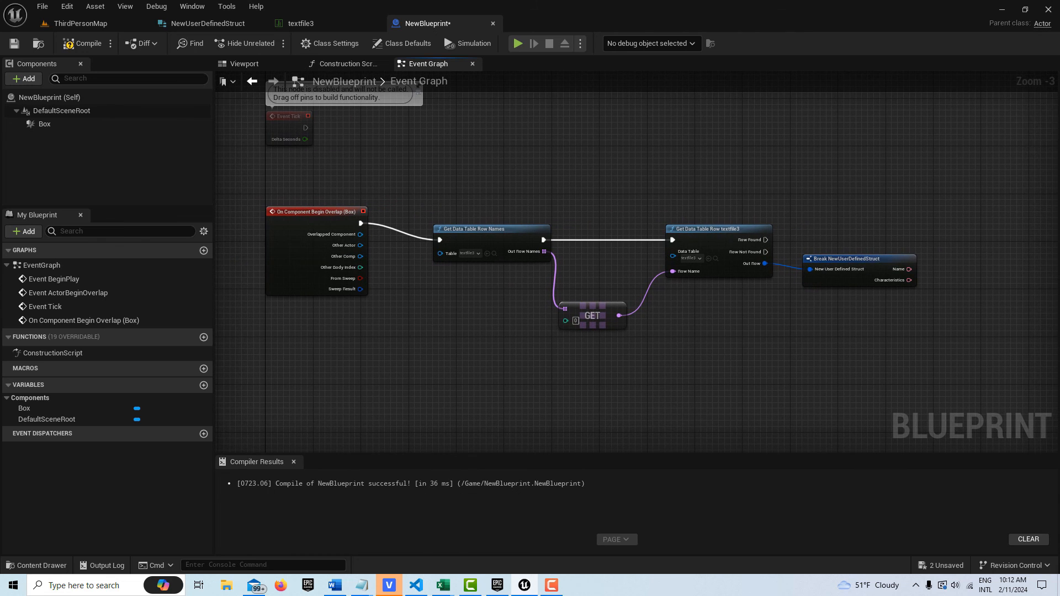
mouse_move(726, 376)
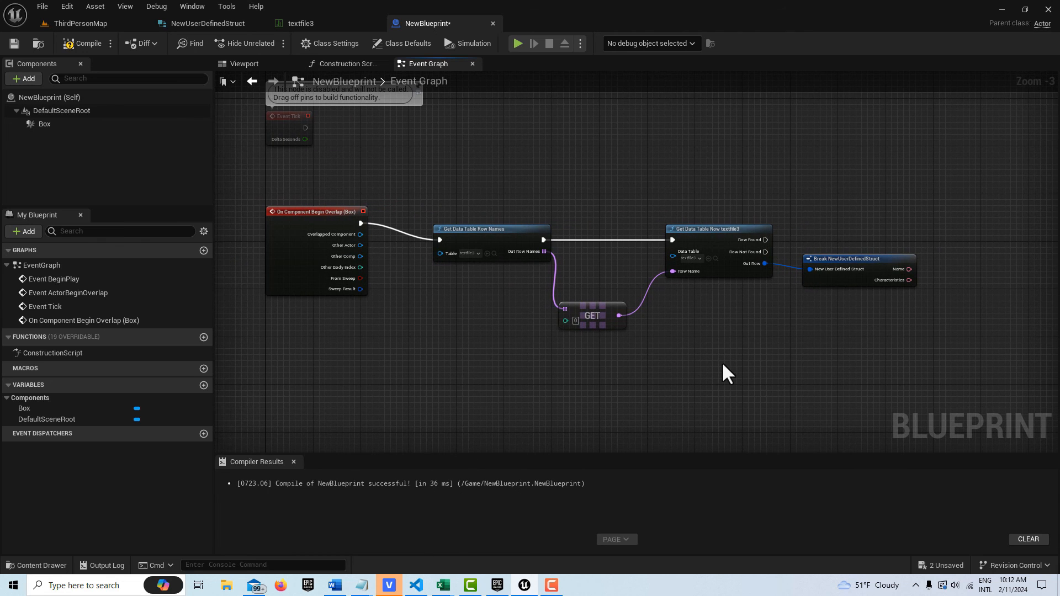
mouse_move(84, 43)
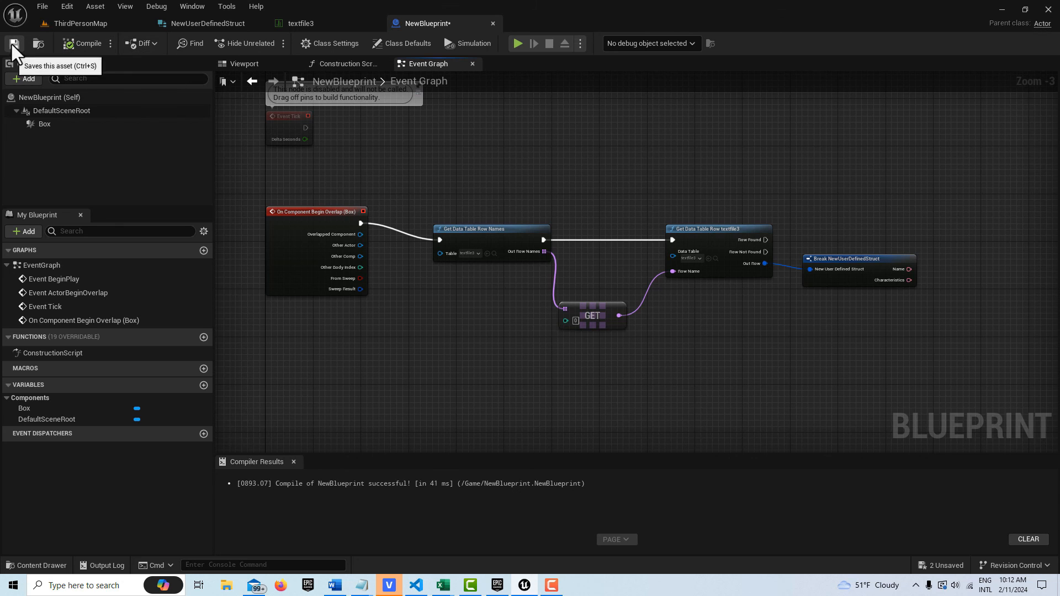
click(13, 43)
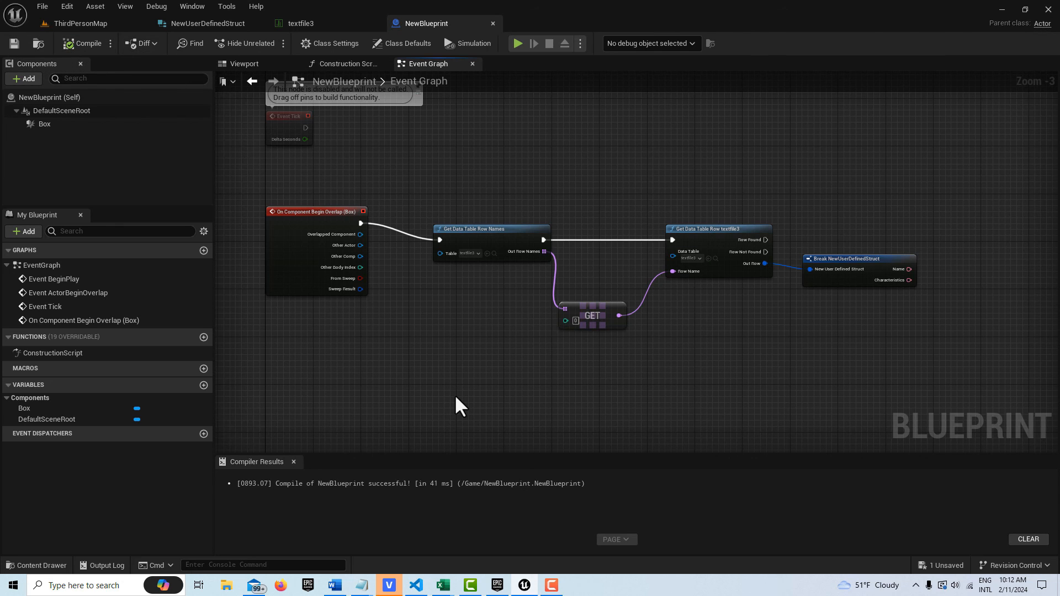